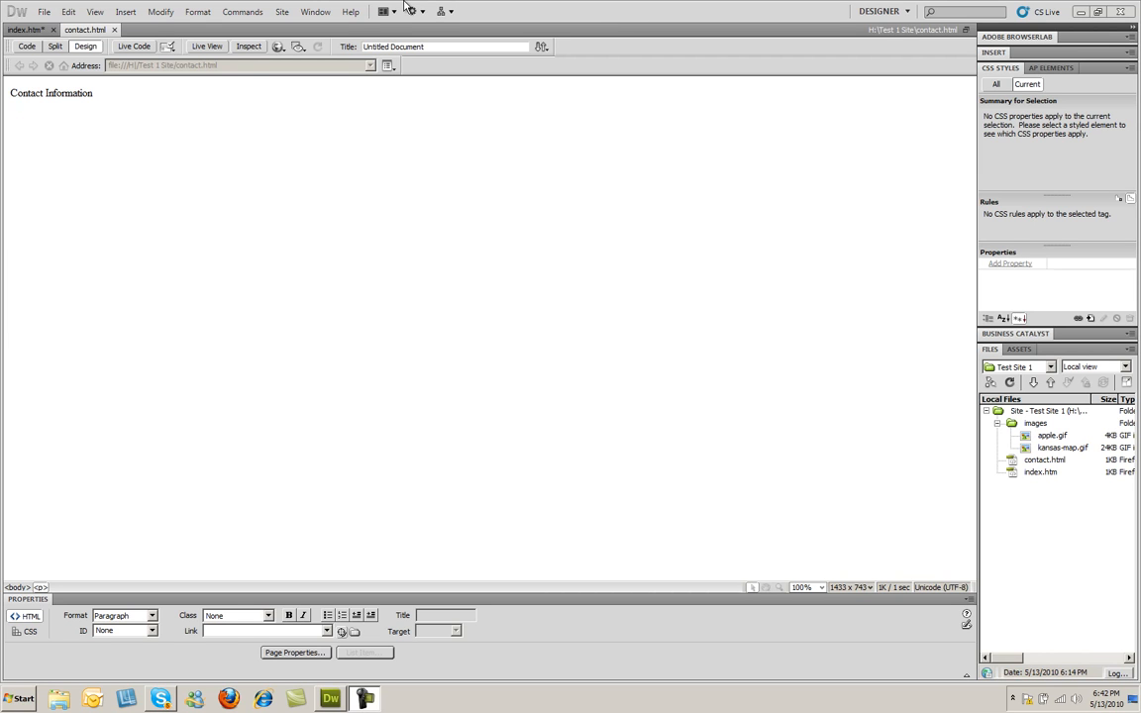
pyautogui.moveTo(236, 105)
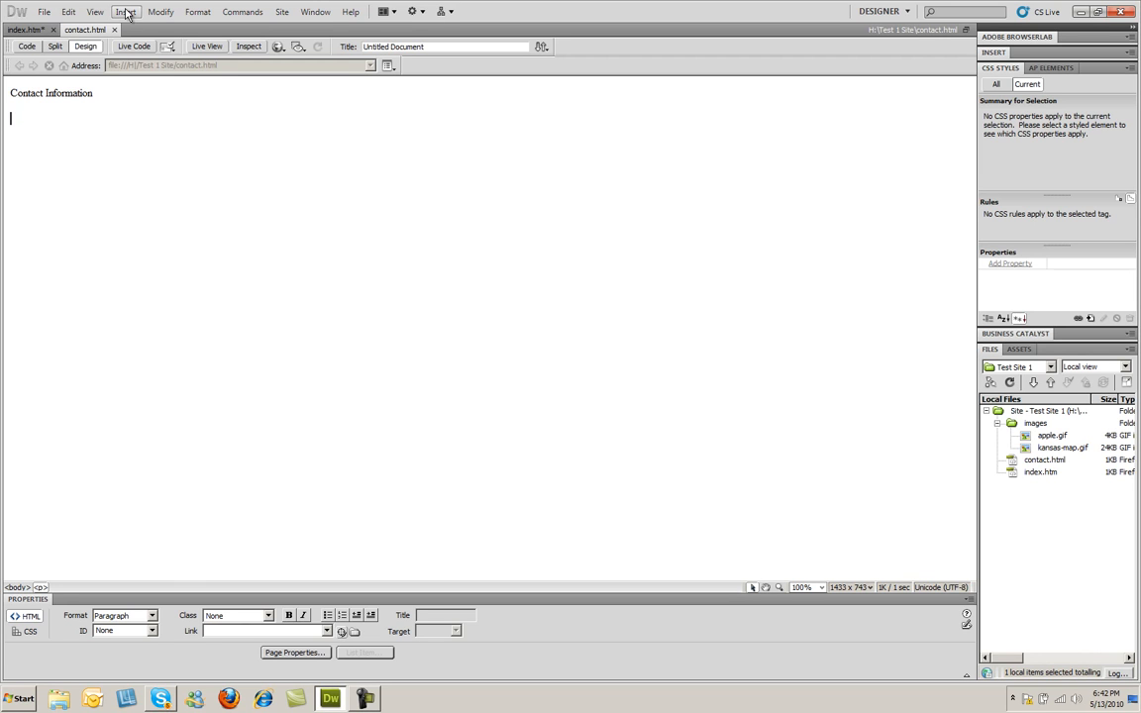
# - Insert a table of 3 rows and 2 columns, 400 pixels wide, with border 0
pyautogui.click(125, 11)
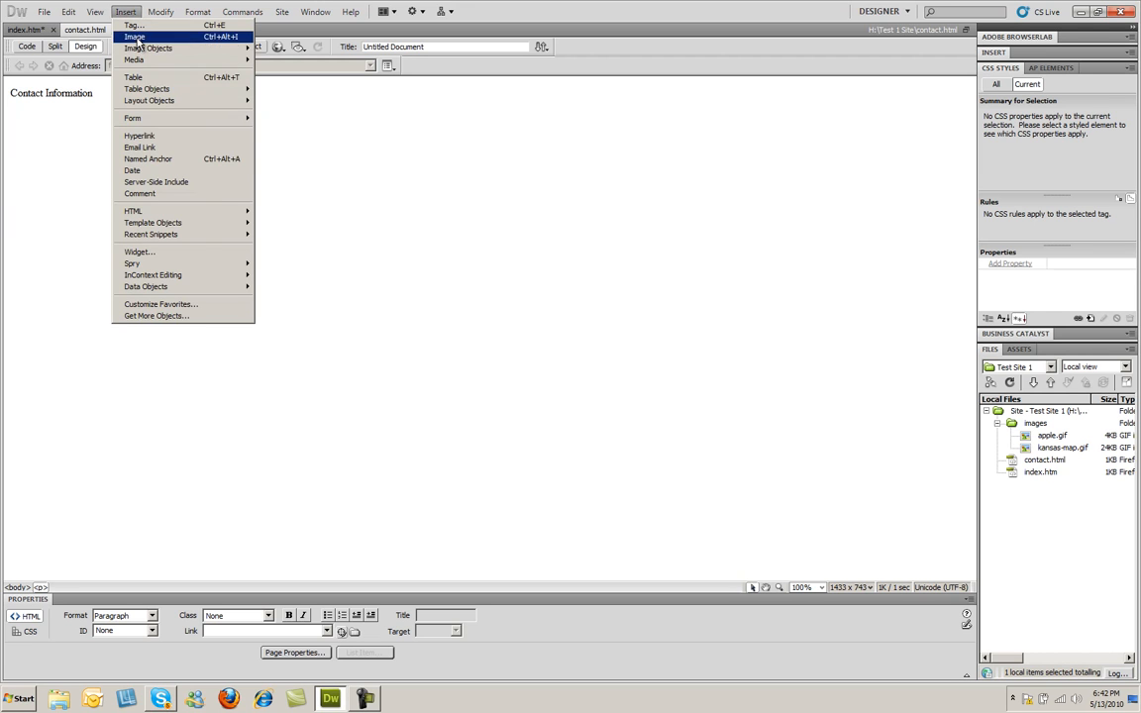
pyautogui.click(133, 78)
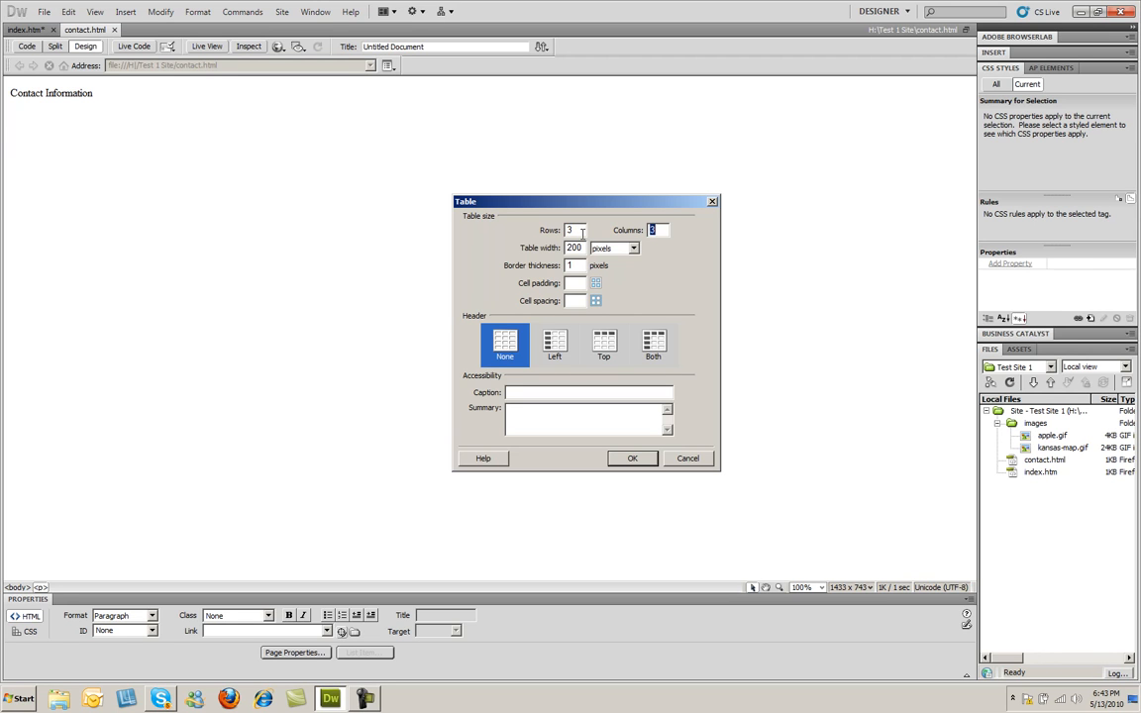
pyautogui.write('2')
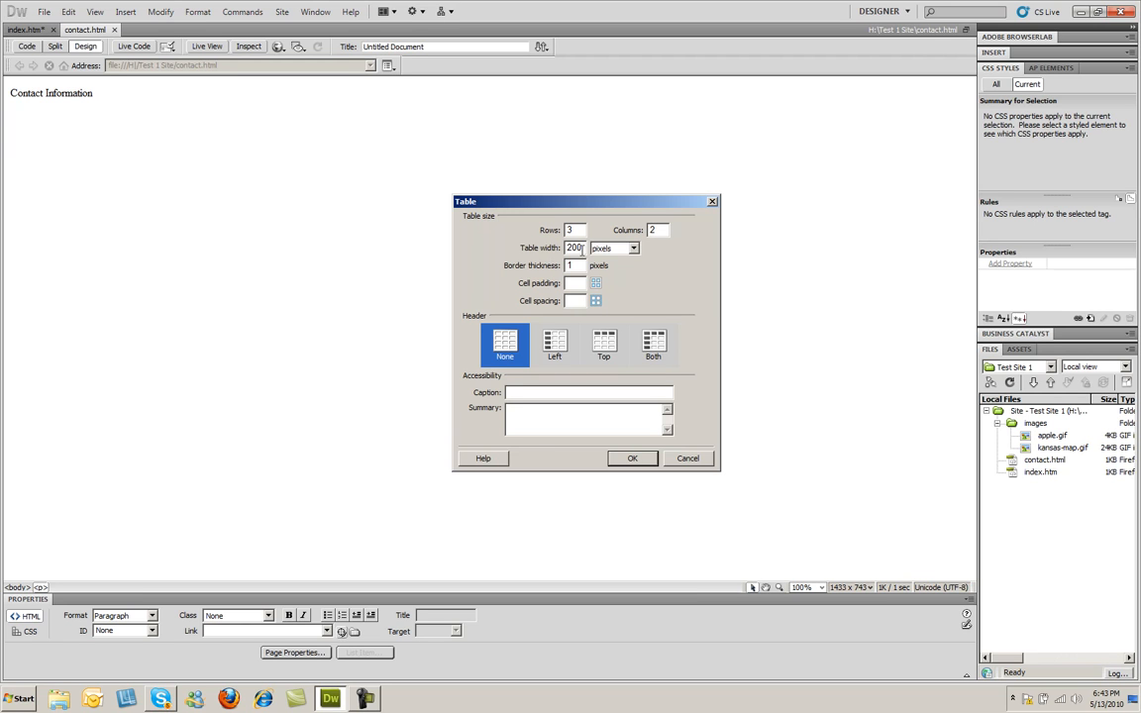
pyautogui.tripleClick(574, 247)
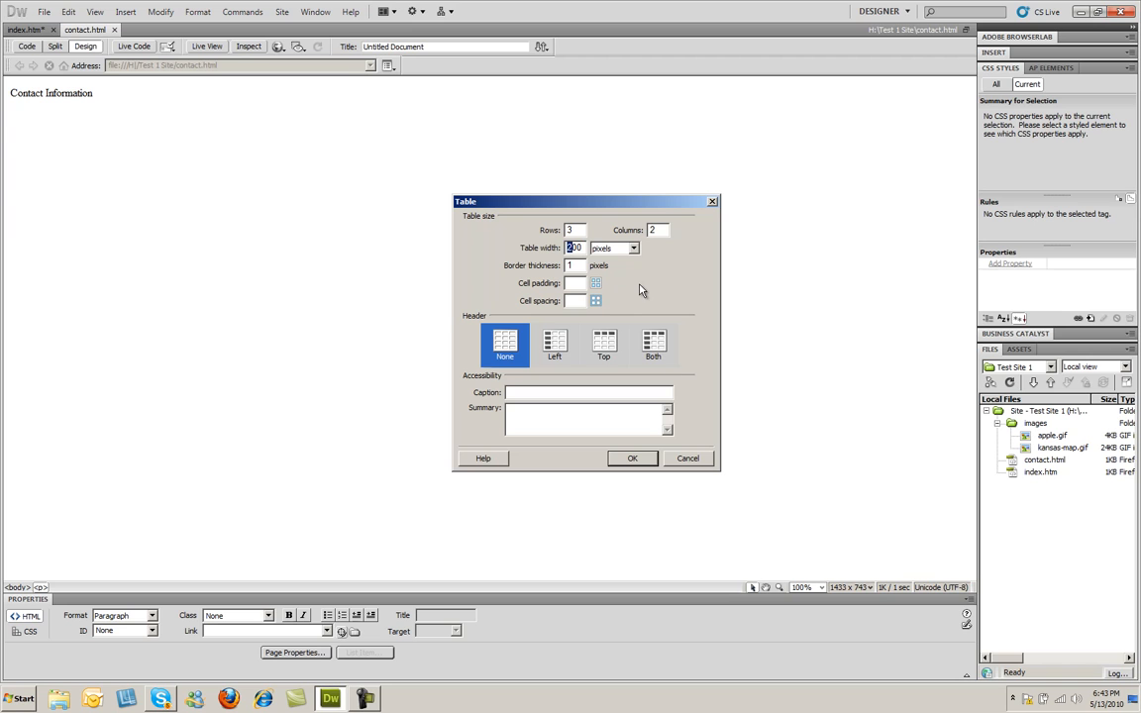
pyautogui.write('400')
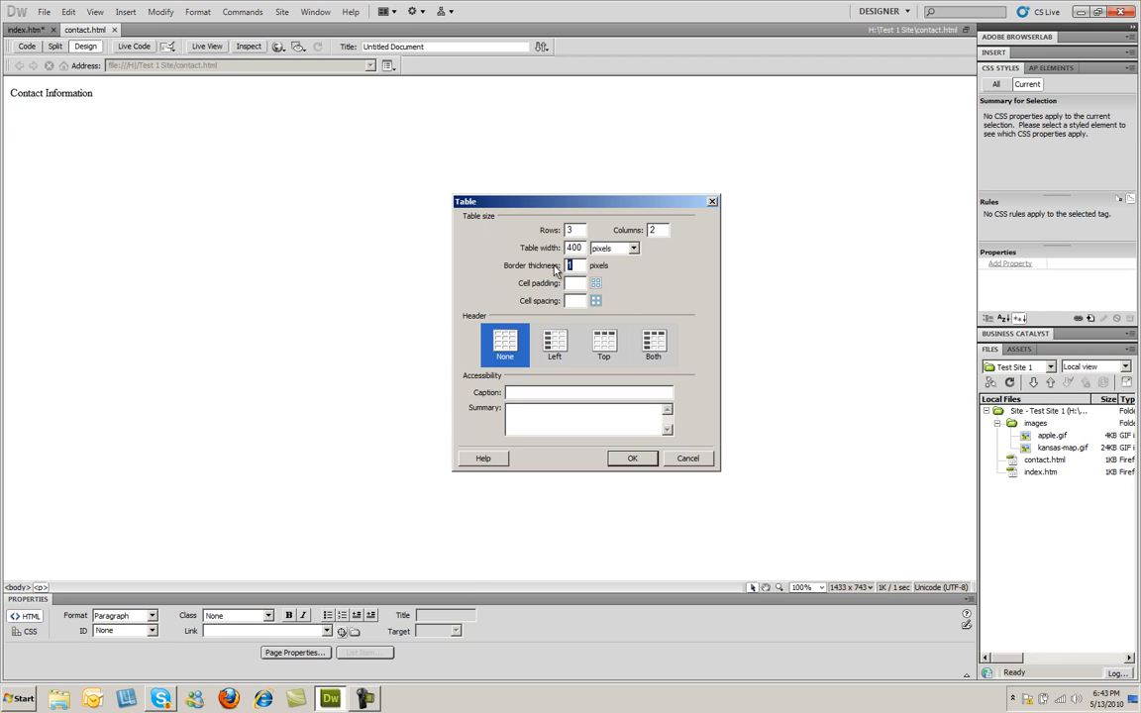
pyautogui.write('0')
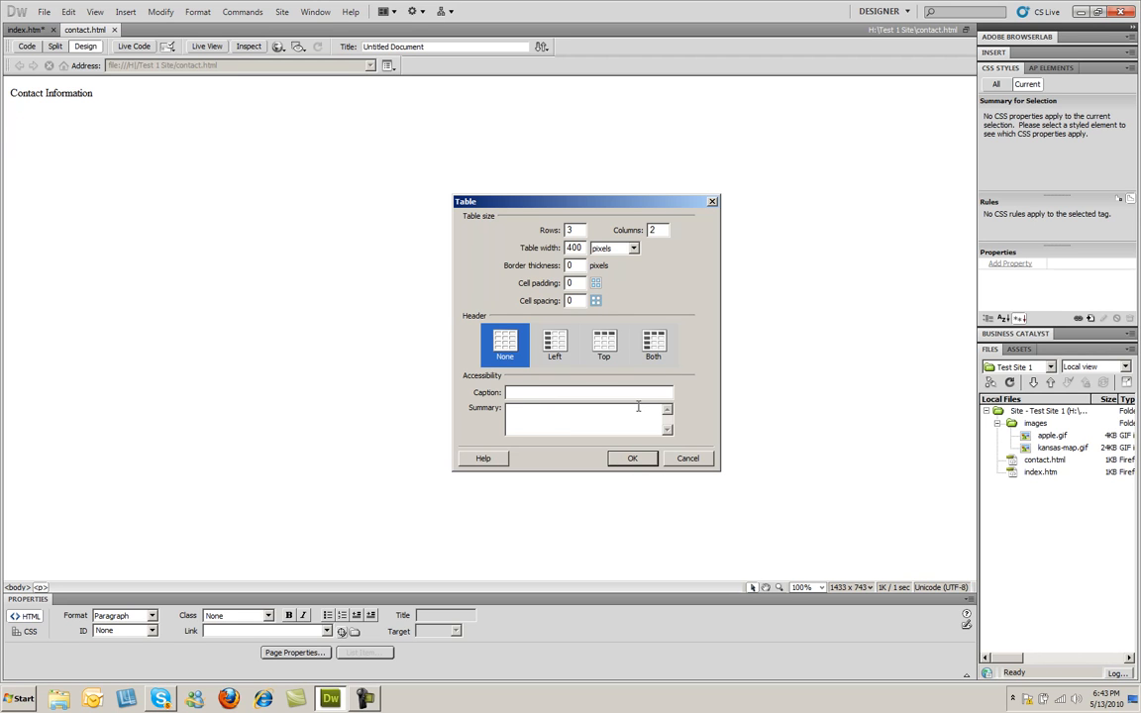
# - Caption the table 'Contact Information' with summary 'Table of information on contacting us'
pyautogui.write('Contact Information')
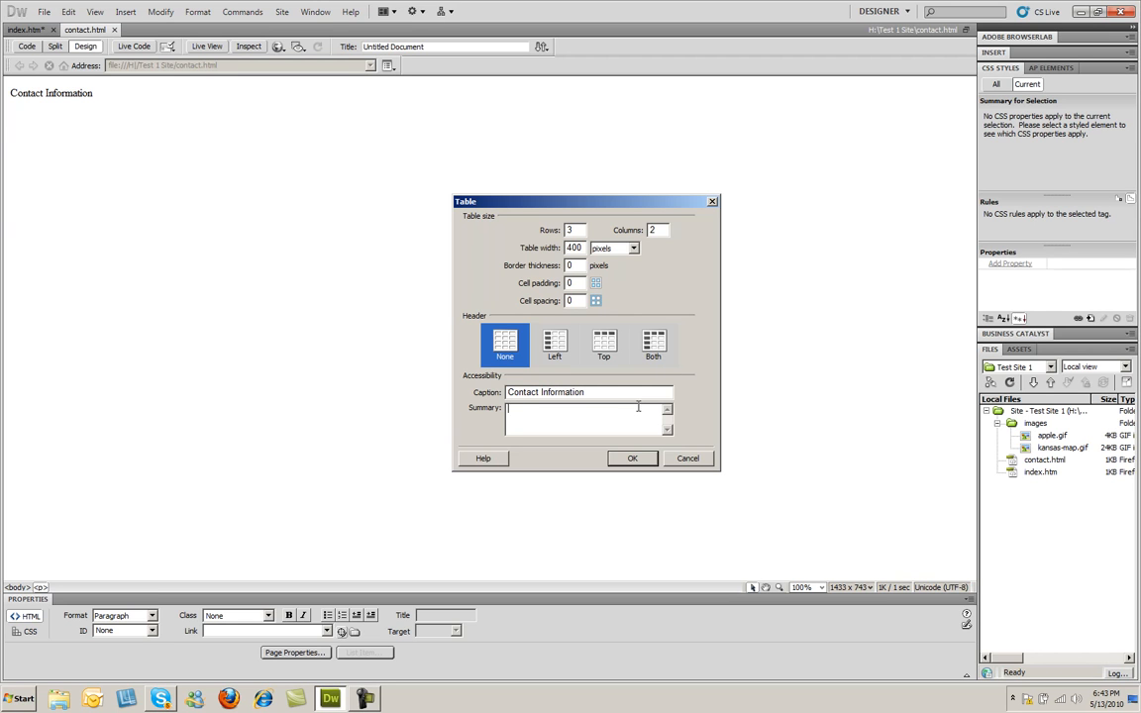
pyautogui.write('T')
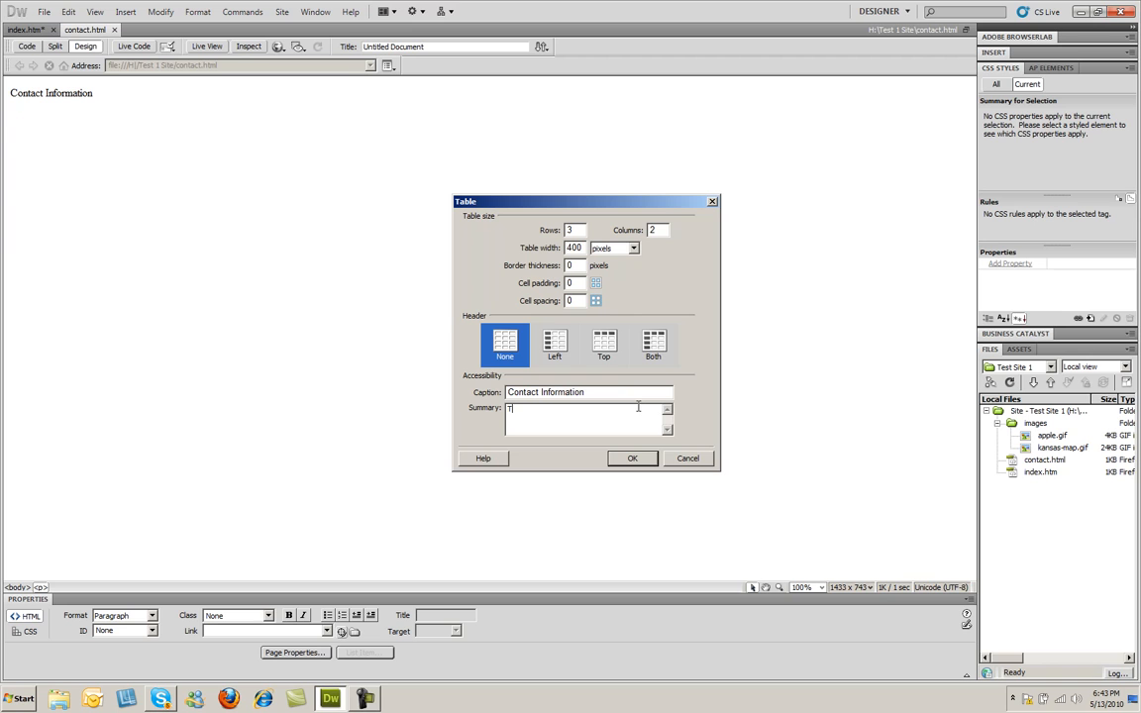
pyautogui.write('able of information on cont')
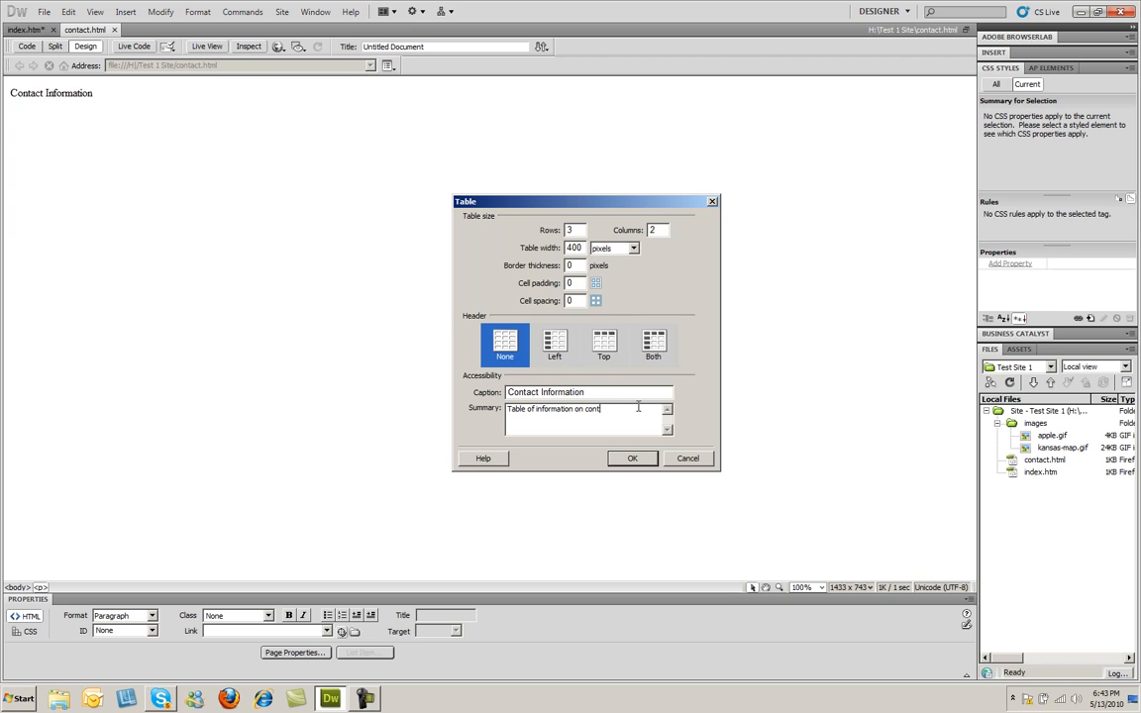
pyautogui.write('acting us')
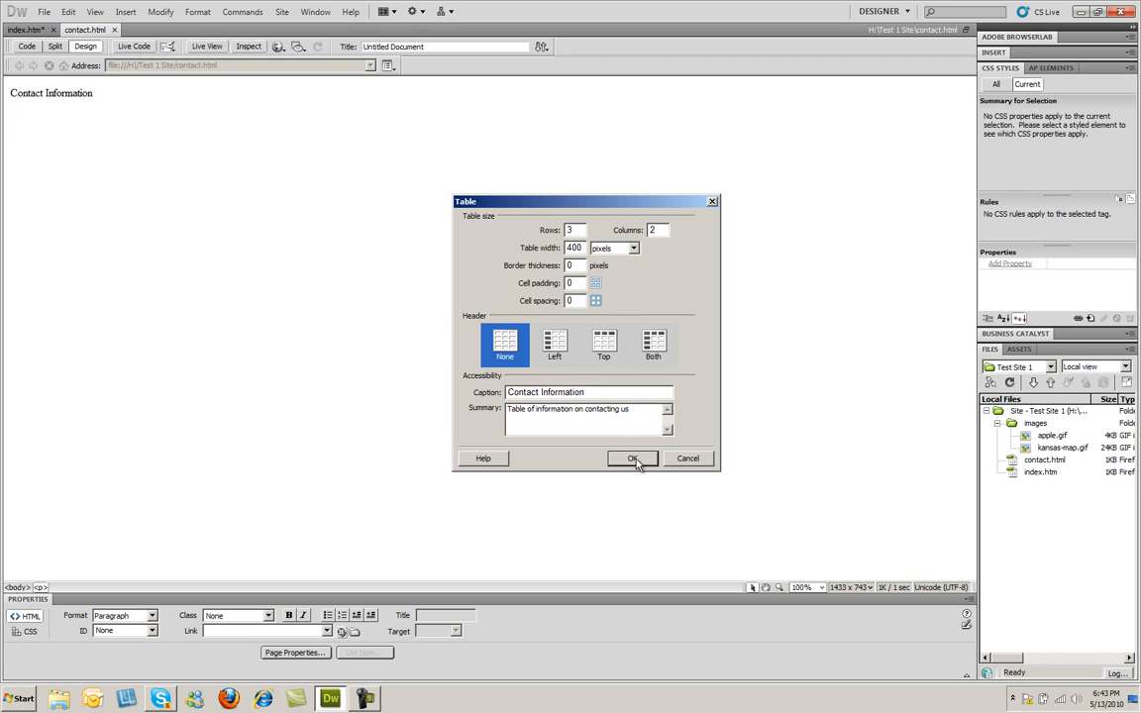
pyautogui.click(633, 458)
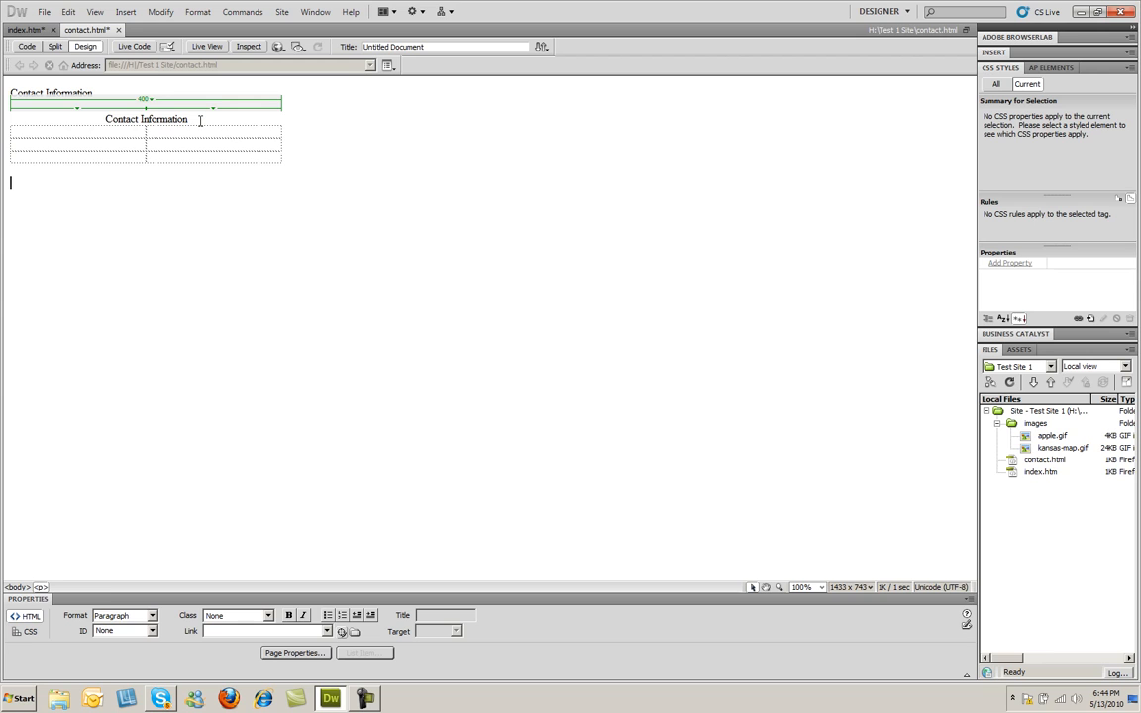
# - Type Address, Phone and Email down the left column, then begin '1234 Main Street'
pyautogui.click(156, 119)
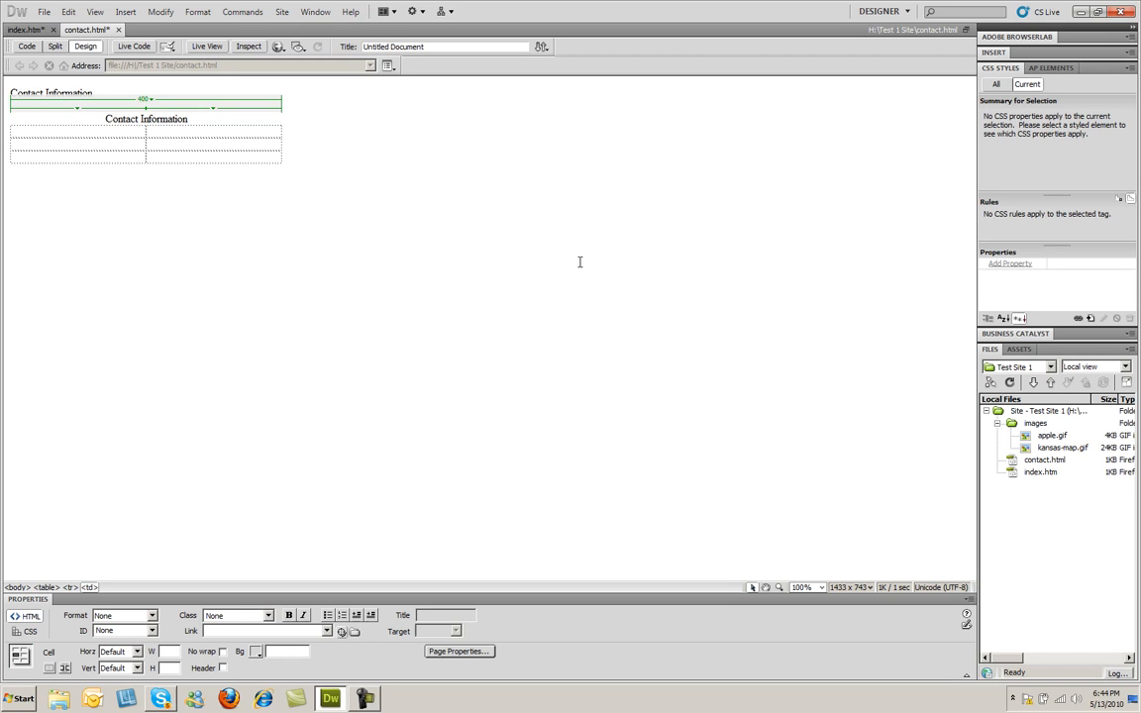
pyautogui.write('Address')
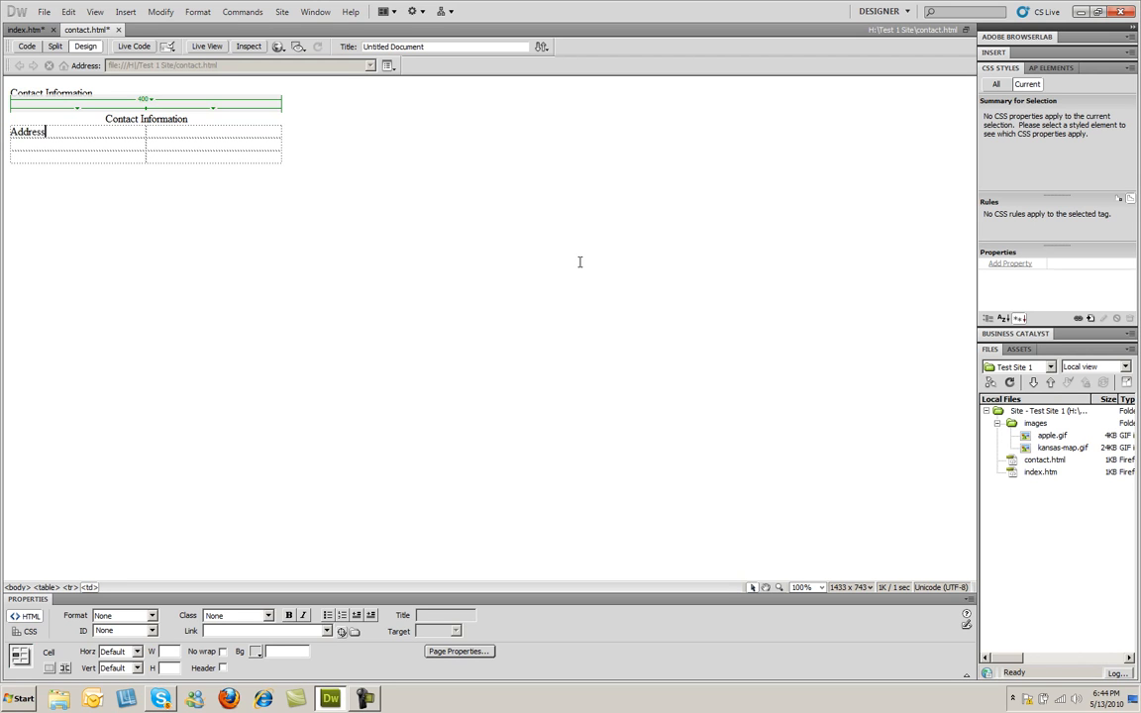
pyautogui.write('P')
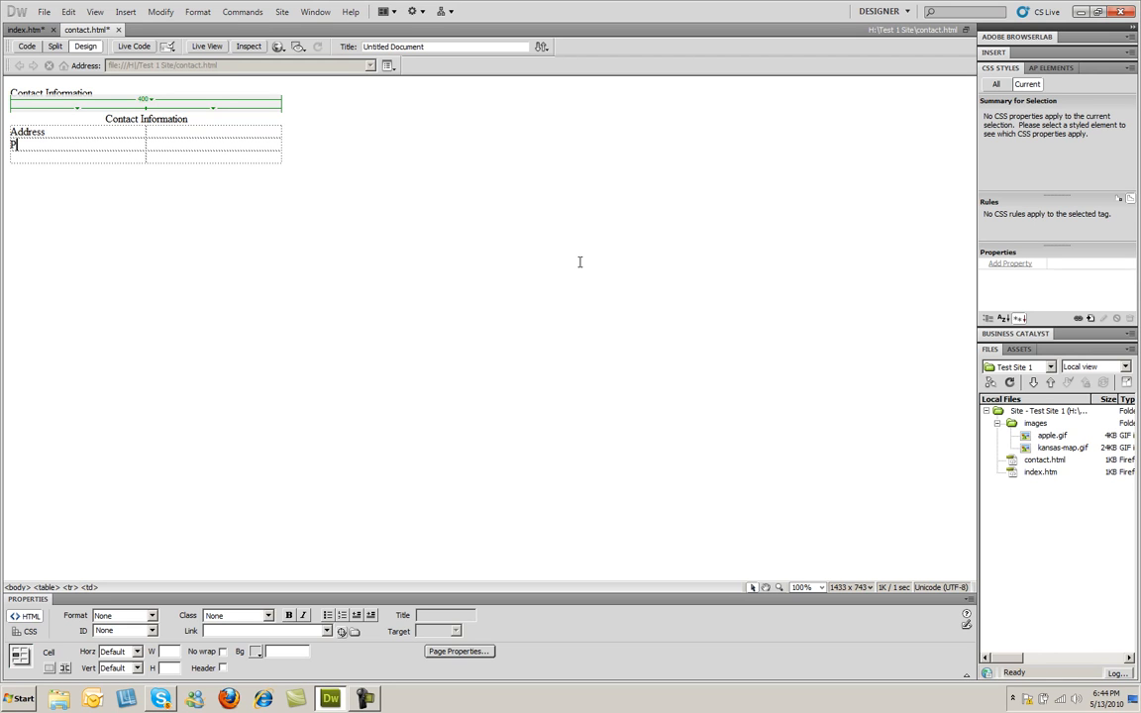
pyautogui.write('hone')
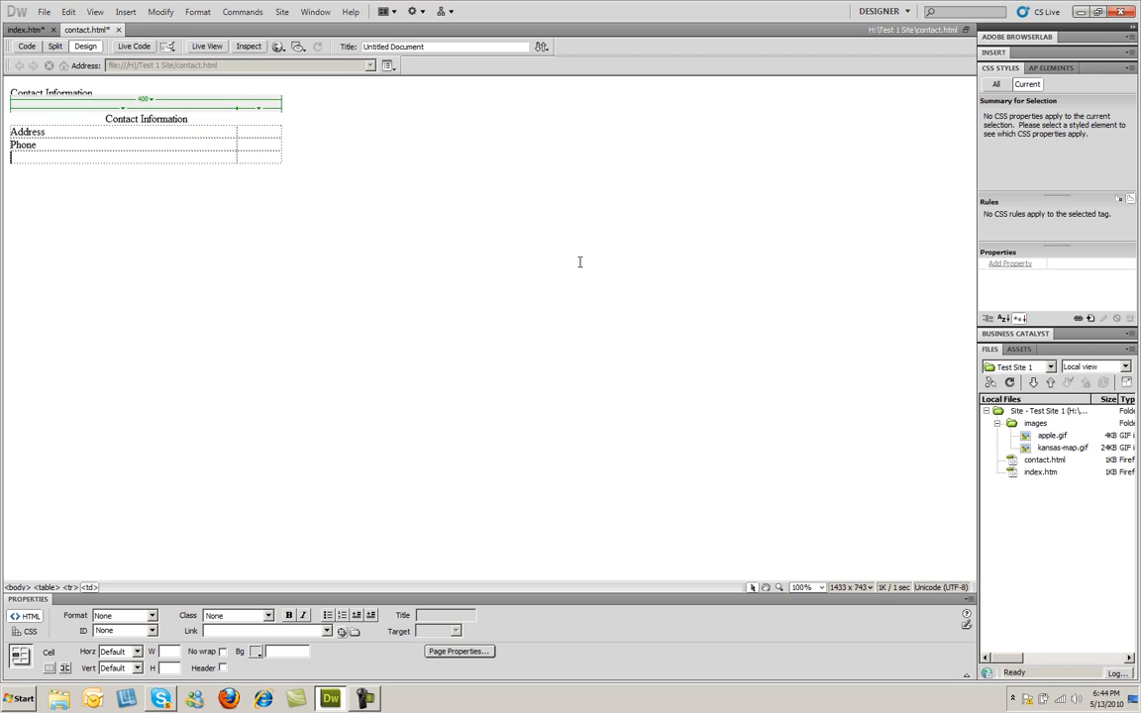
pyautogui.write('Email')
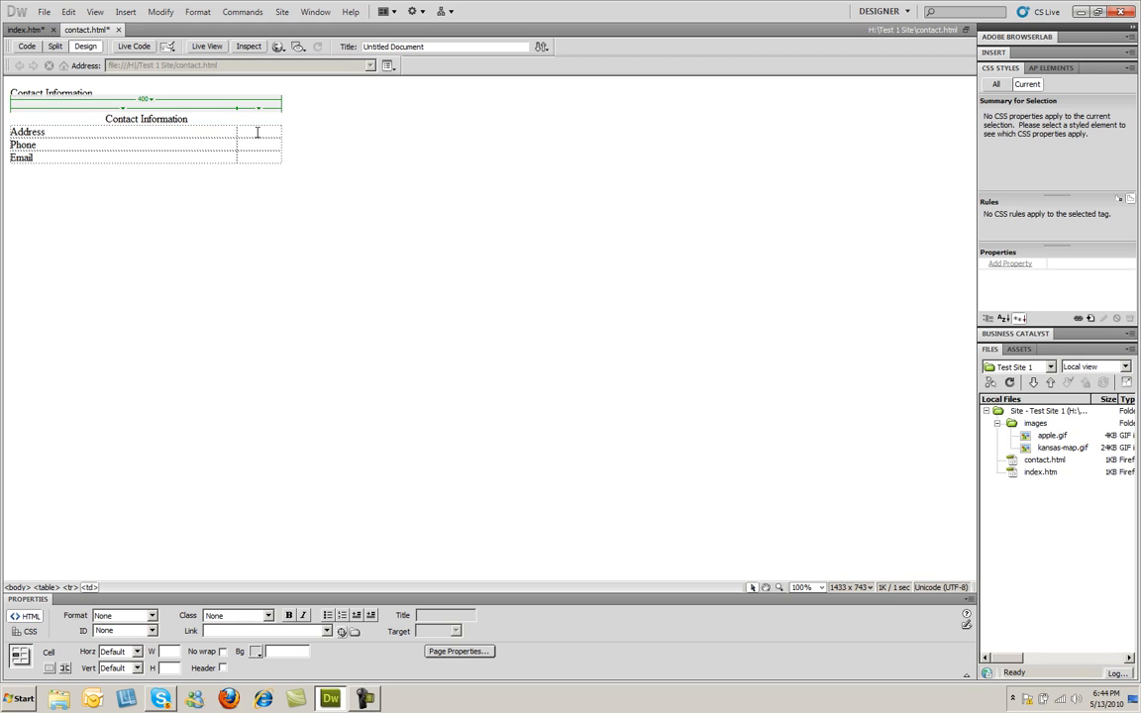
pyautogui.write('1234 <M')
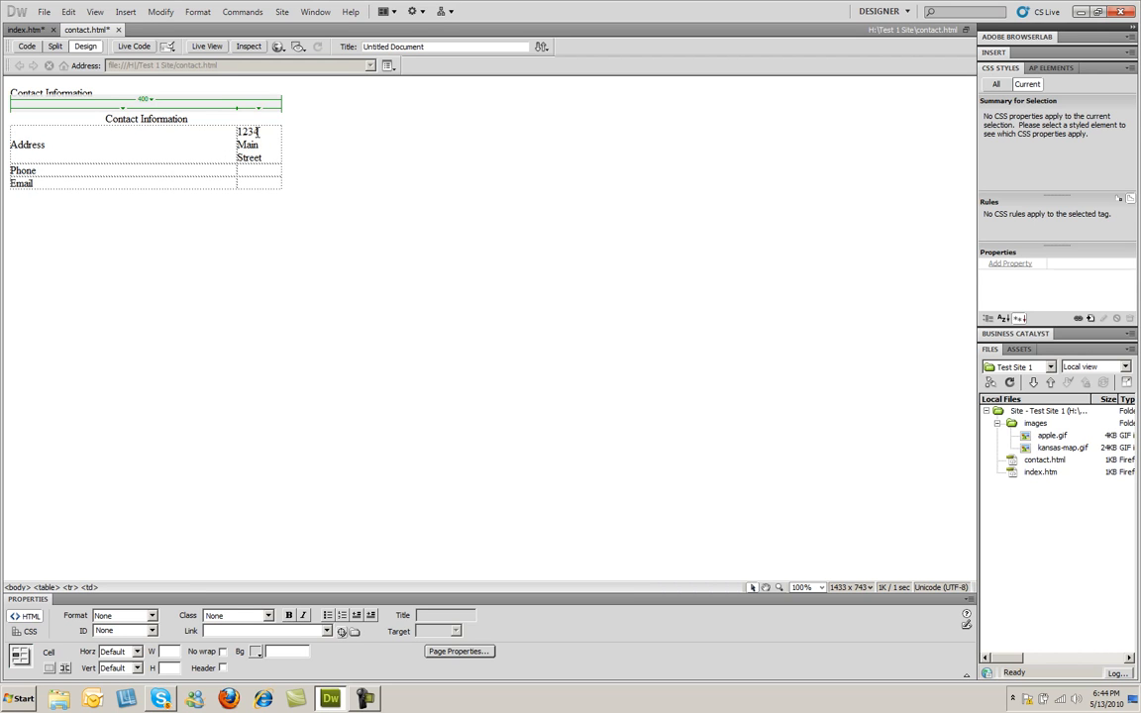
# - Add 'Los Angeles, California, 90022' on a second line of the Address cell
pyautogui.write('Los')
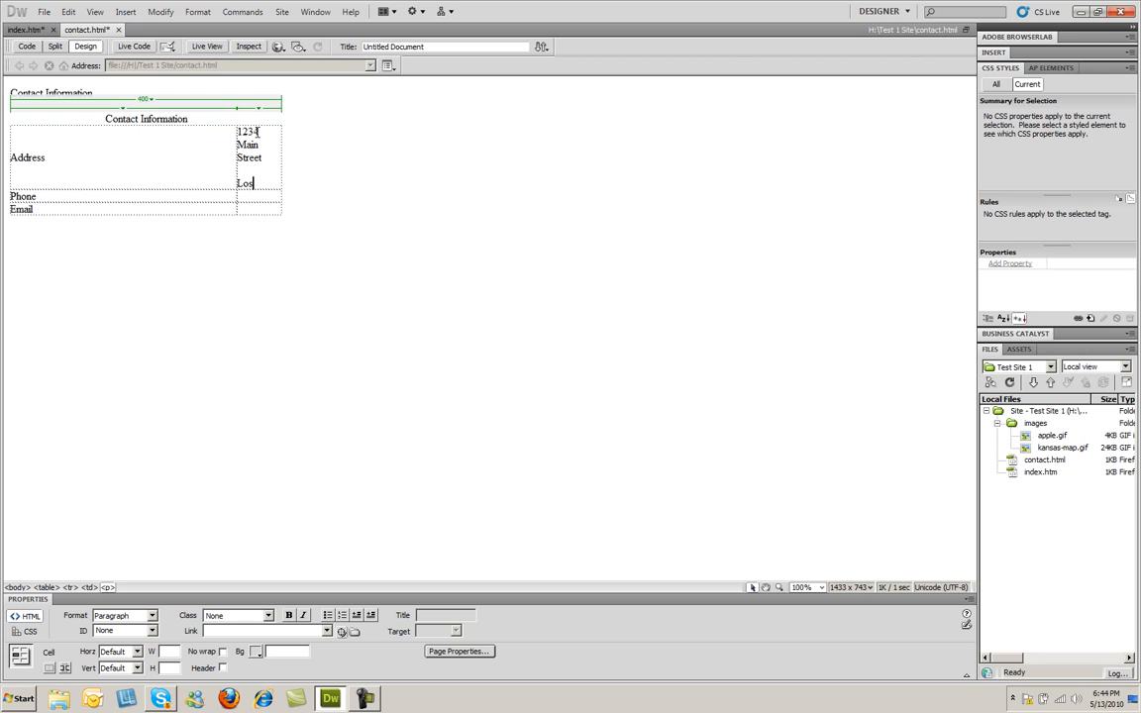
pyautogui.write('Angeles, C')
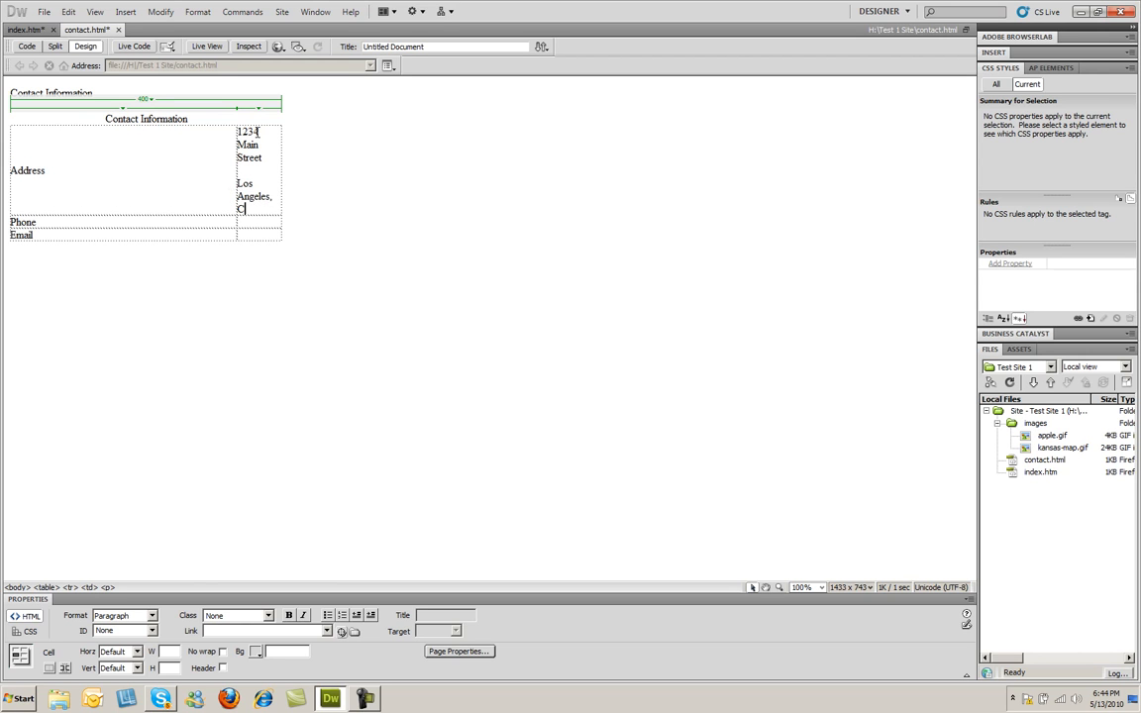
pyautogui.write('alifornia,')
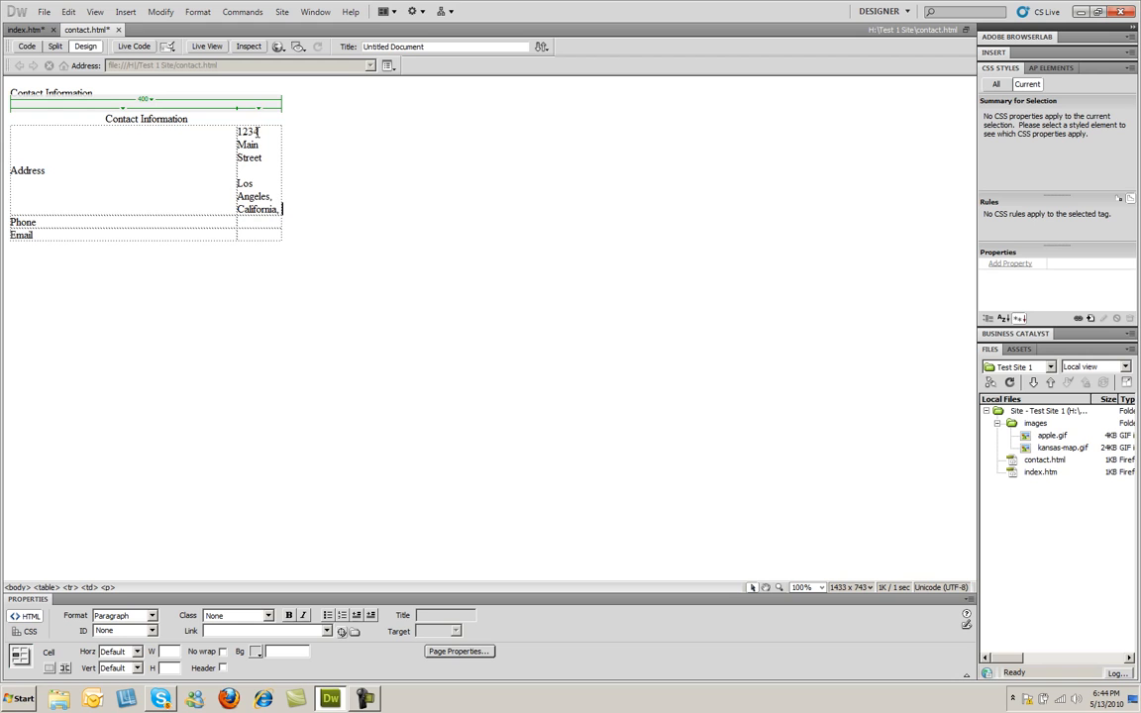
pyautogui.write('90022')
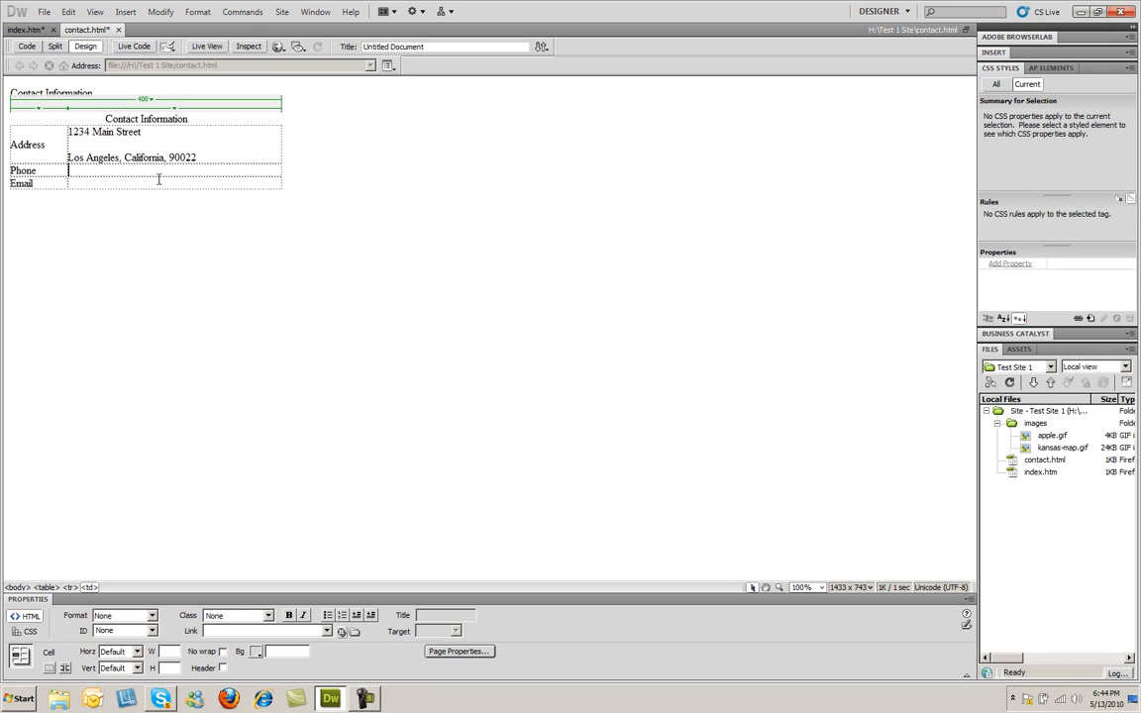
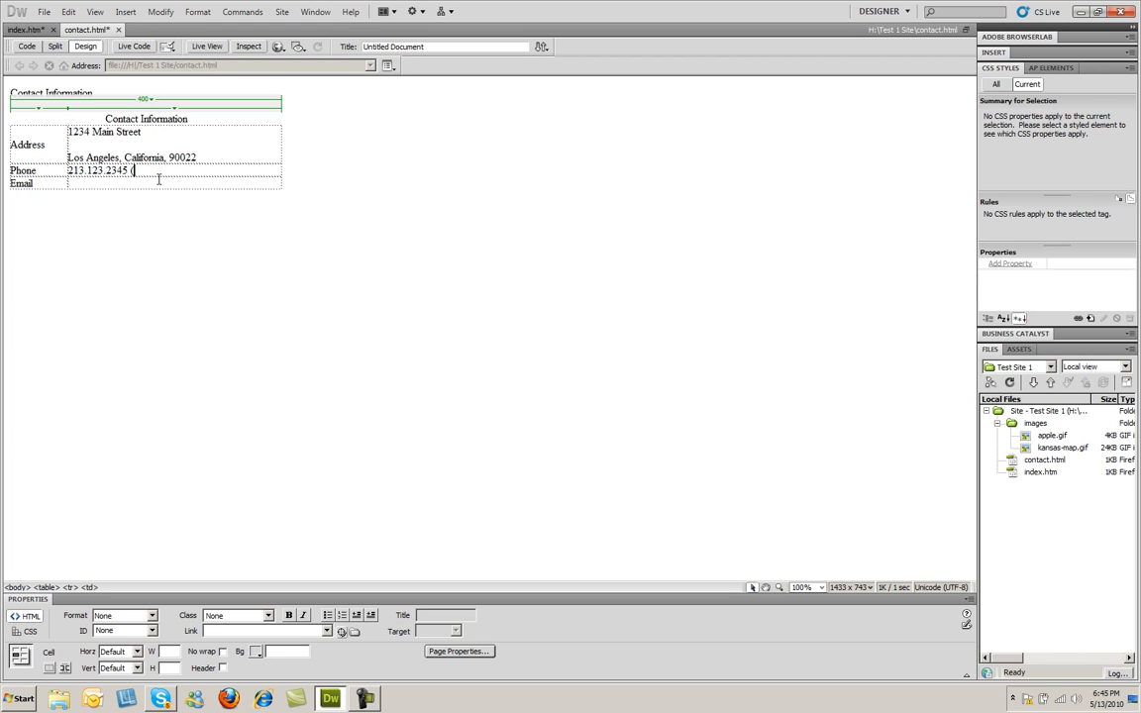
pyautogui.write('office)')
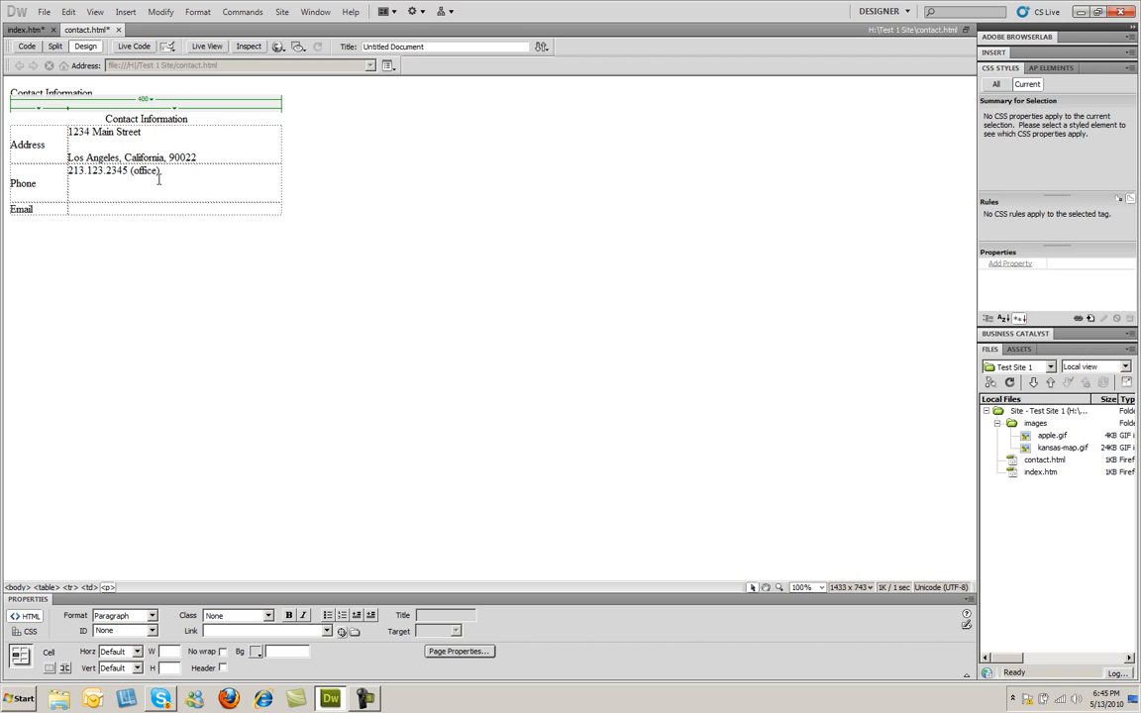
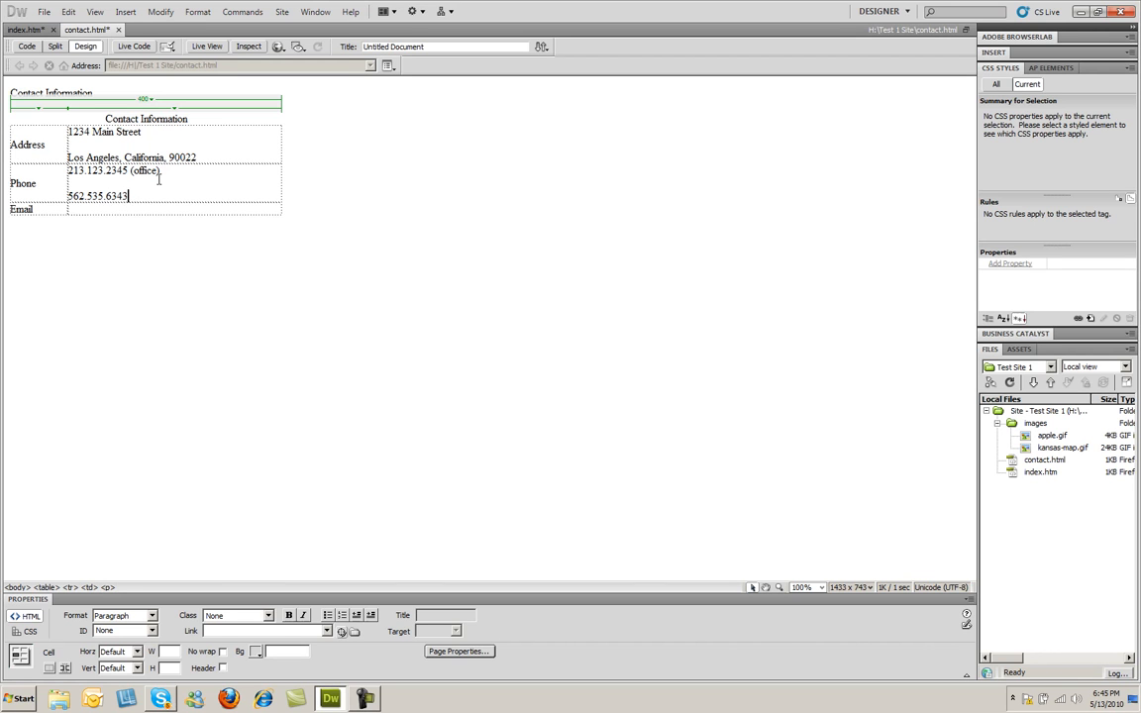
pyautogui.write('(')
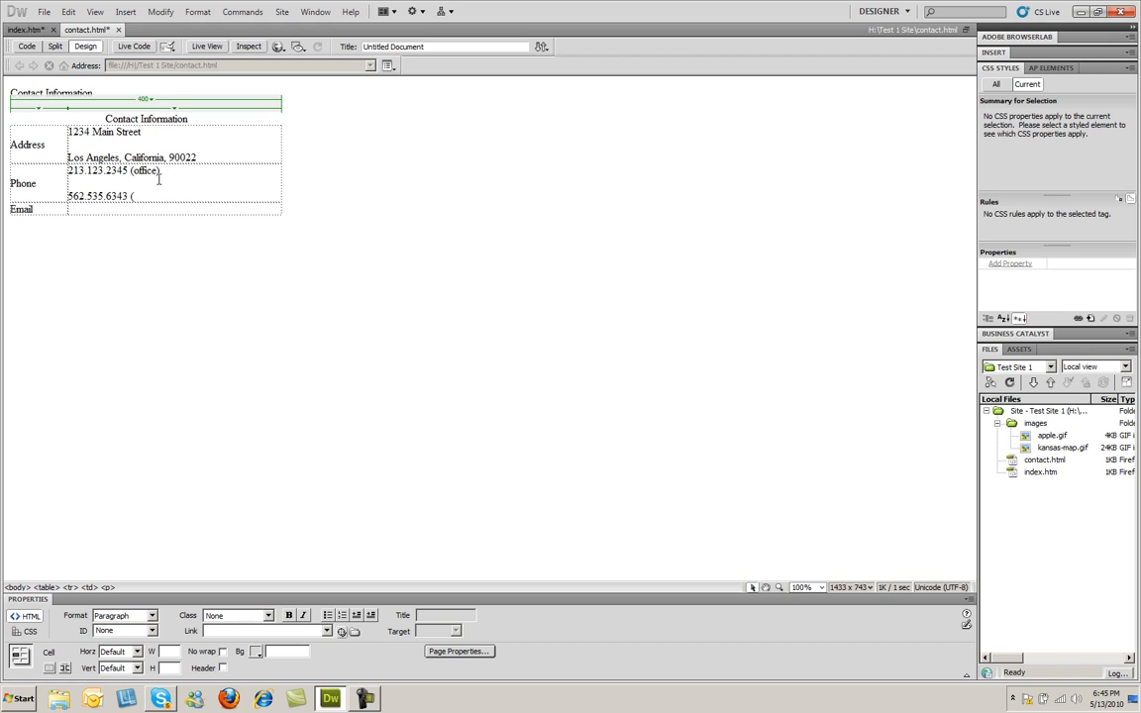
pyautogui.write('fax)')
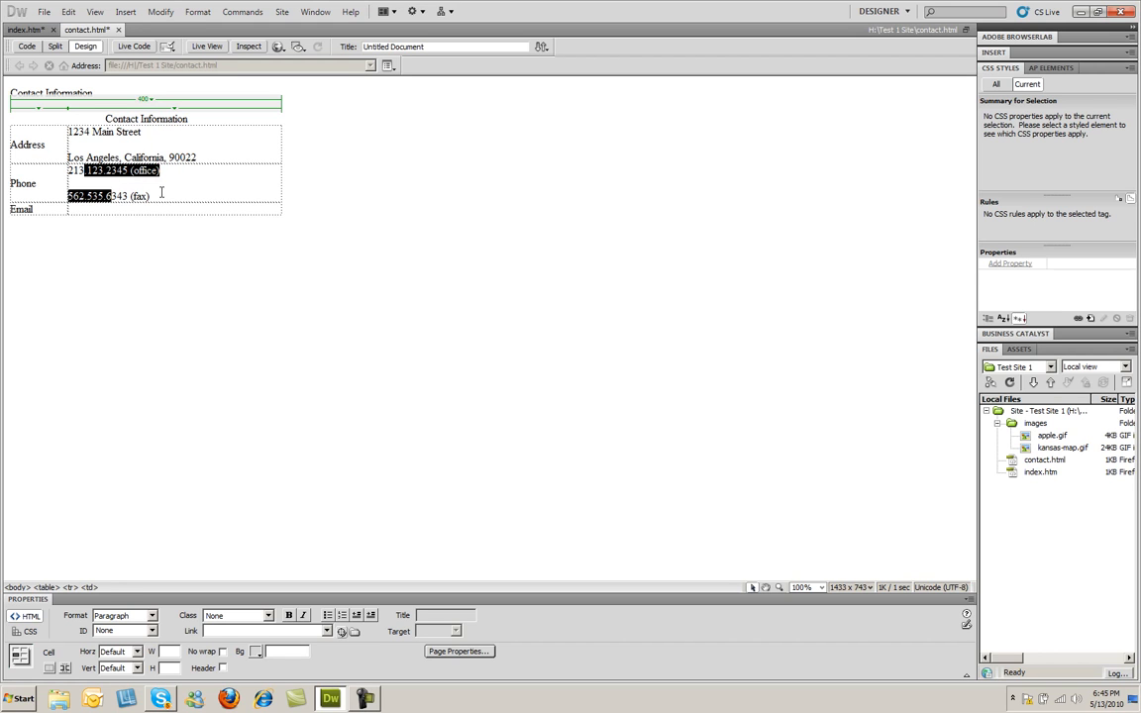
pyautogui.click(151, 195)
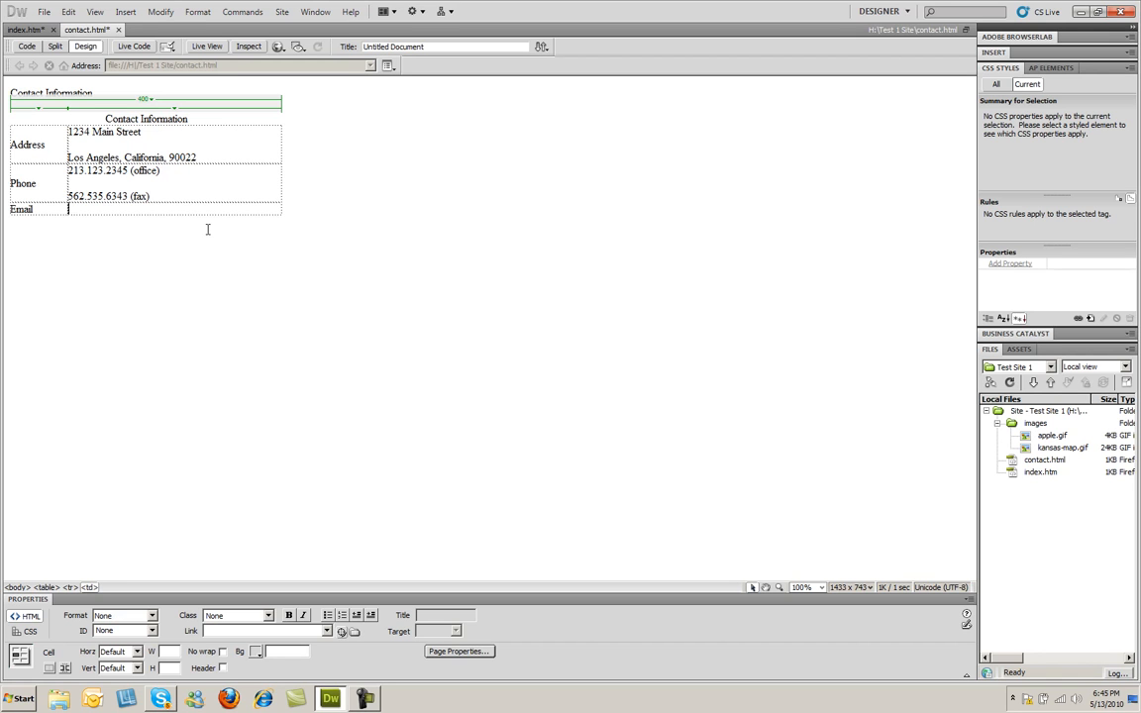
pyautogui.write('john.smith@')
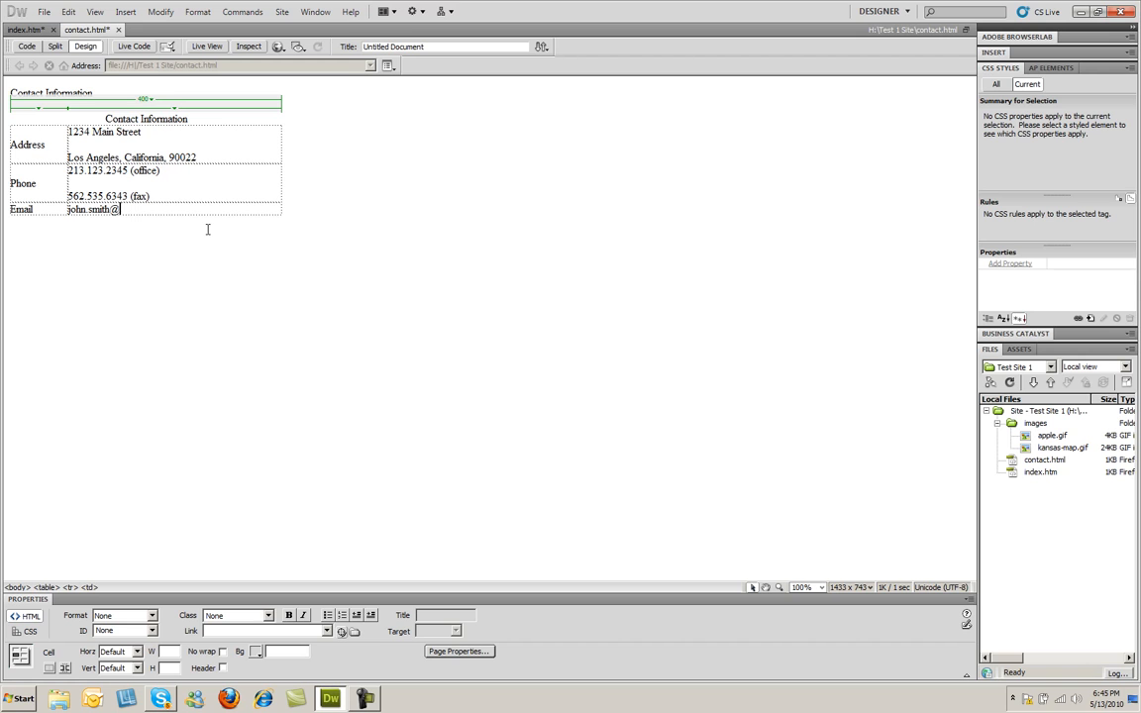
pyautogui.write('somewh')
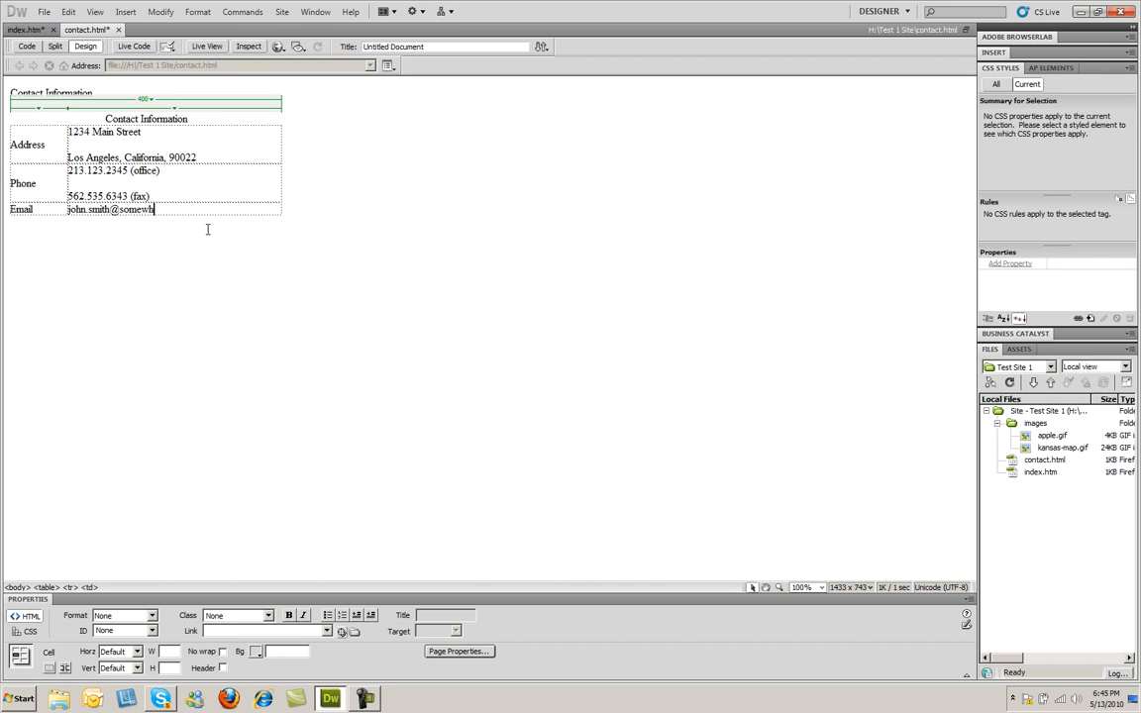
pyautogui.write('ere.com')
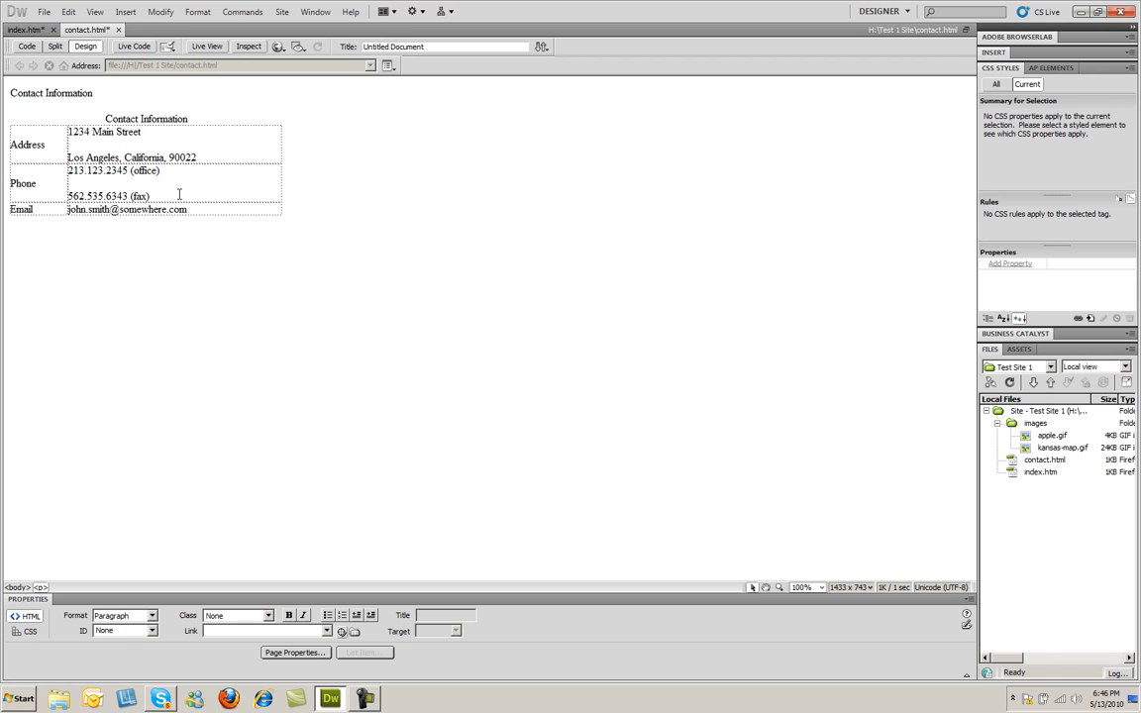
pyautogui.click(12, 235)
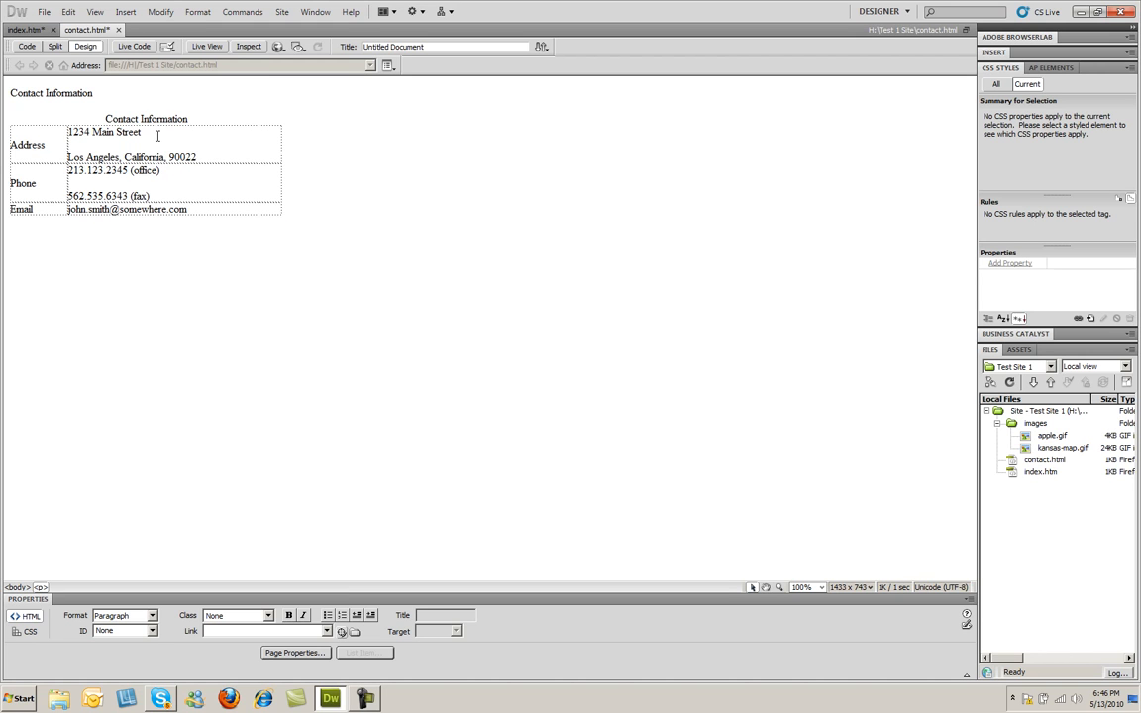
# - Replace the paragraph gaps in the Address and Phone cells with tight line breaks
pyautogui.click(104, 132)
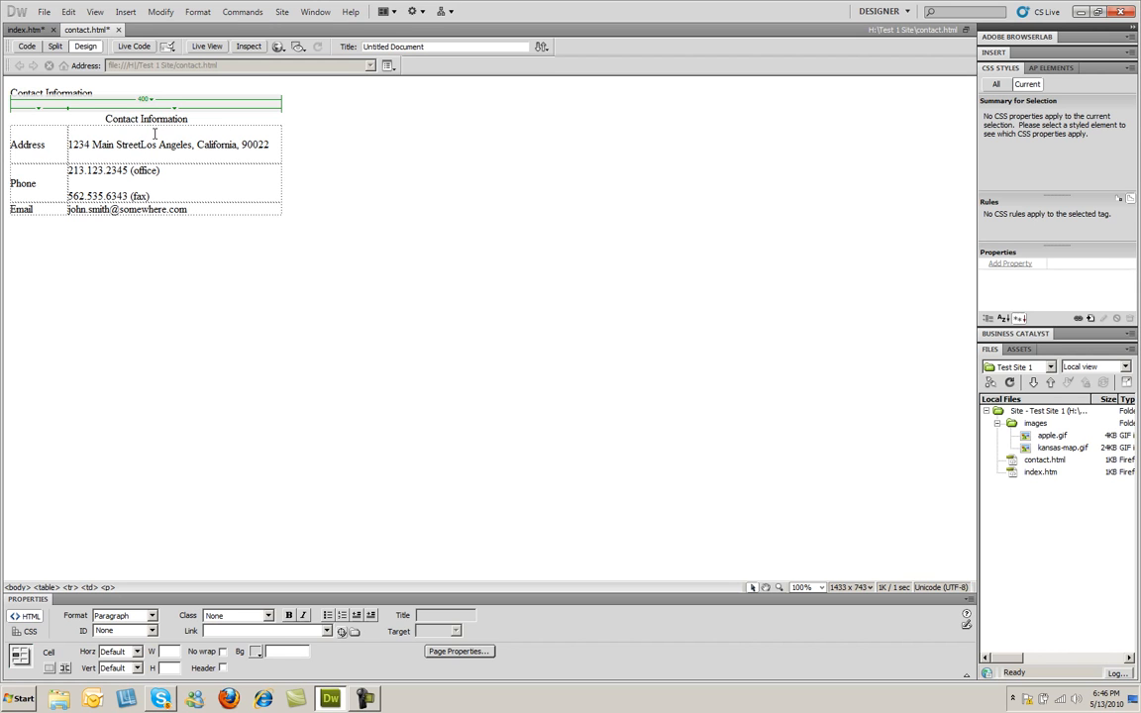
pyautogui.moveTo(156, 139)
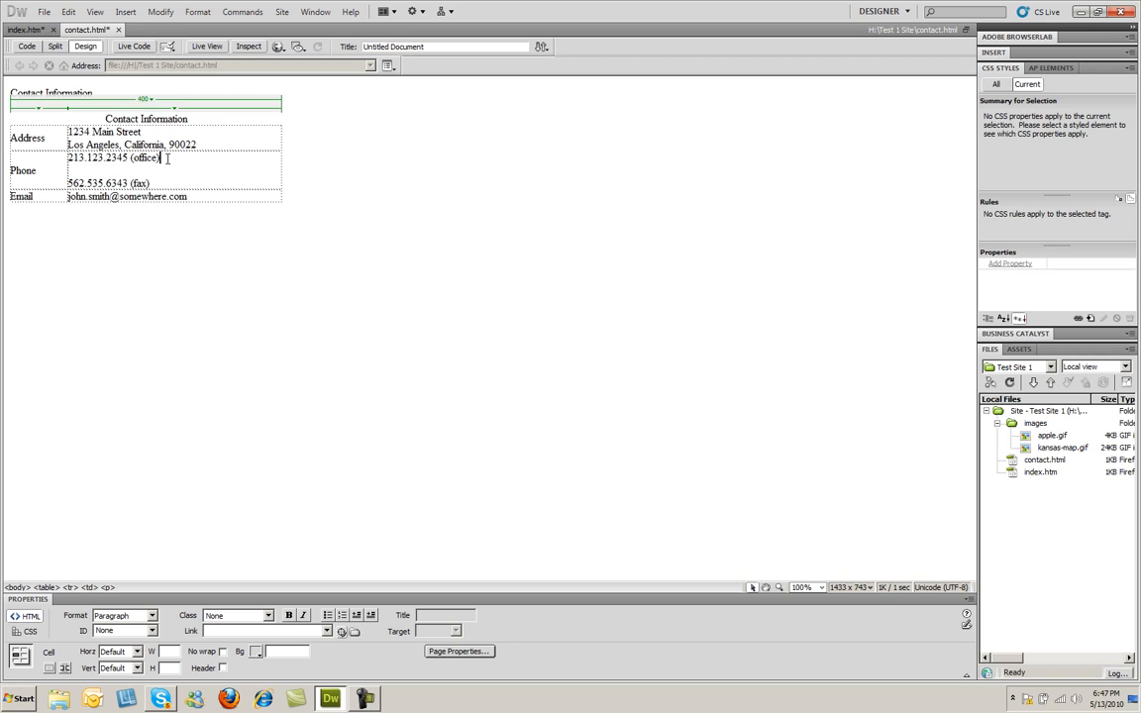
pyautogui.press('Delete')
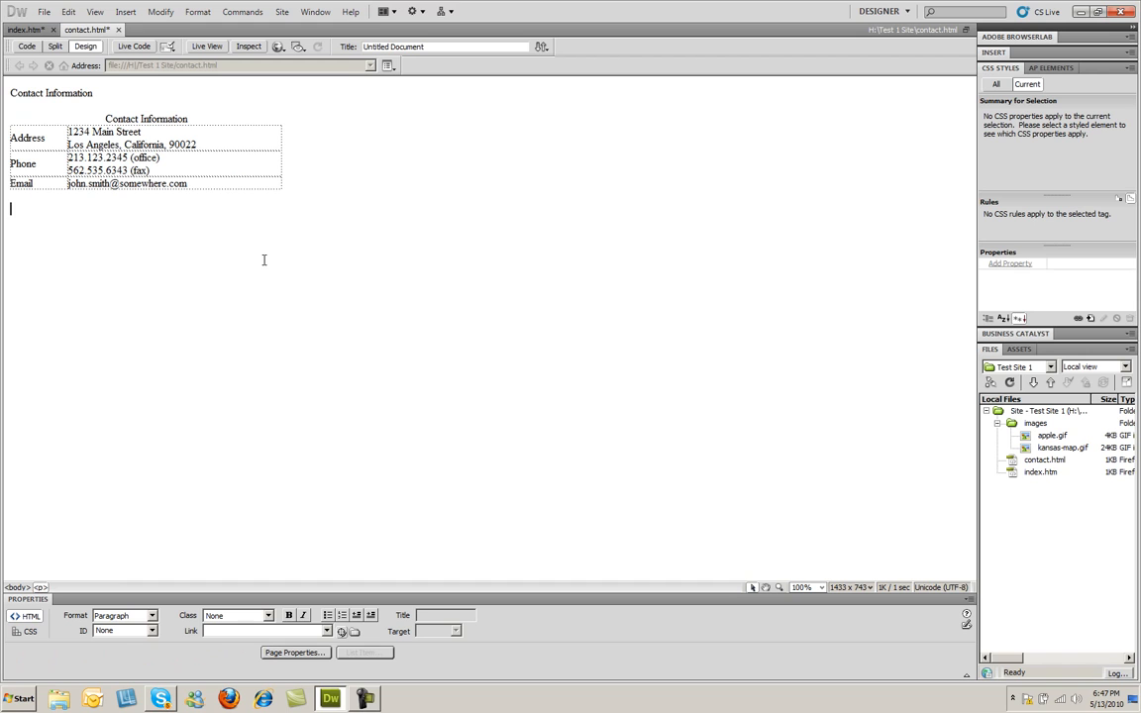
pyautogui.moveTo(323, 246)
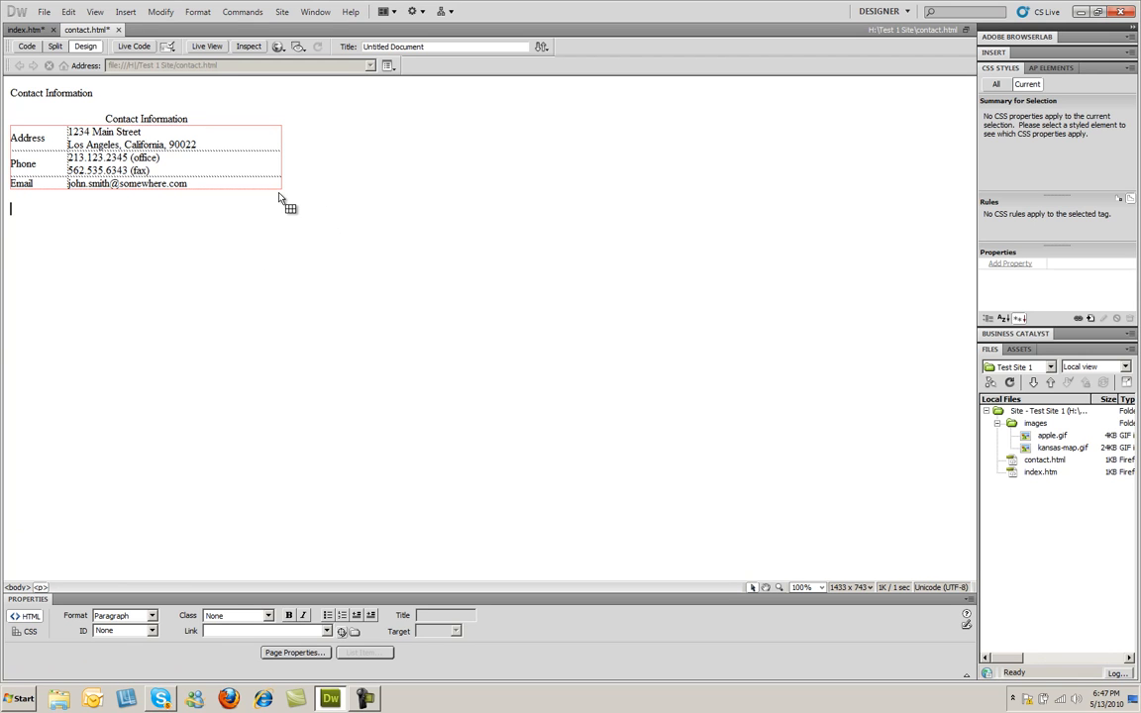
pyautogui.moveTo(247, 190)
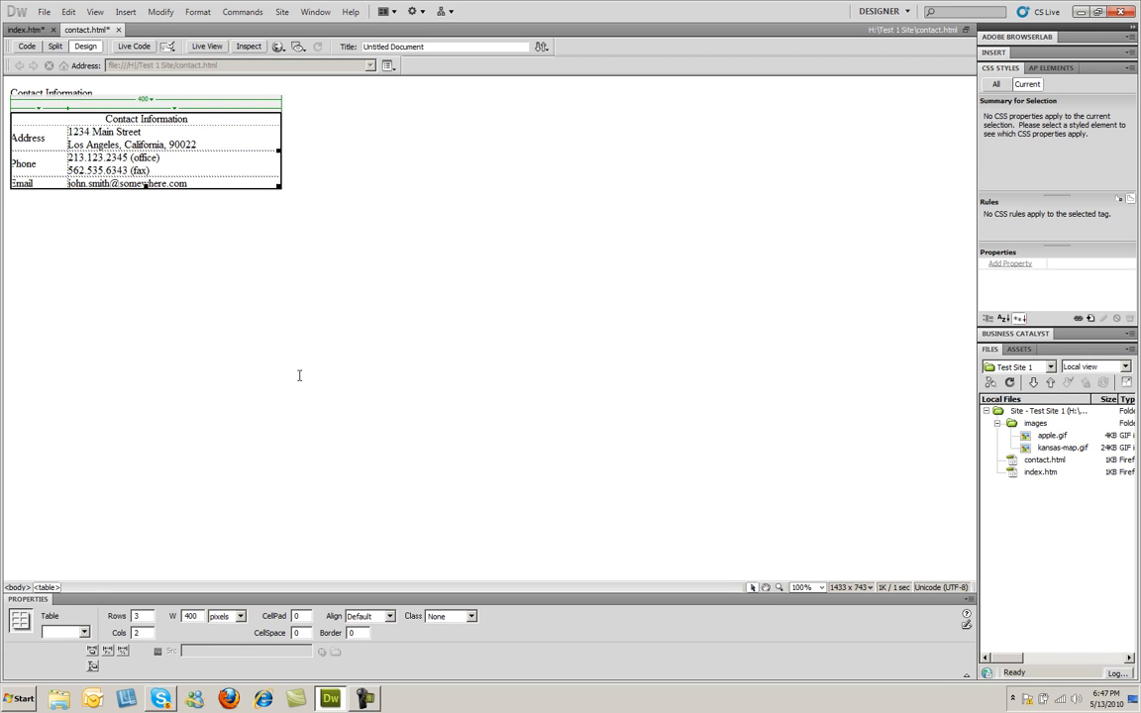
# - Select the entire contact table by its border
pyautogui.click(194, 209)
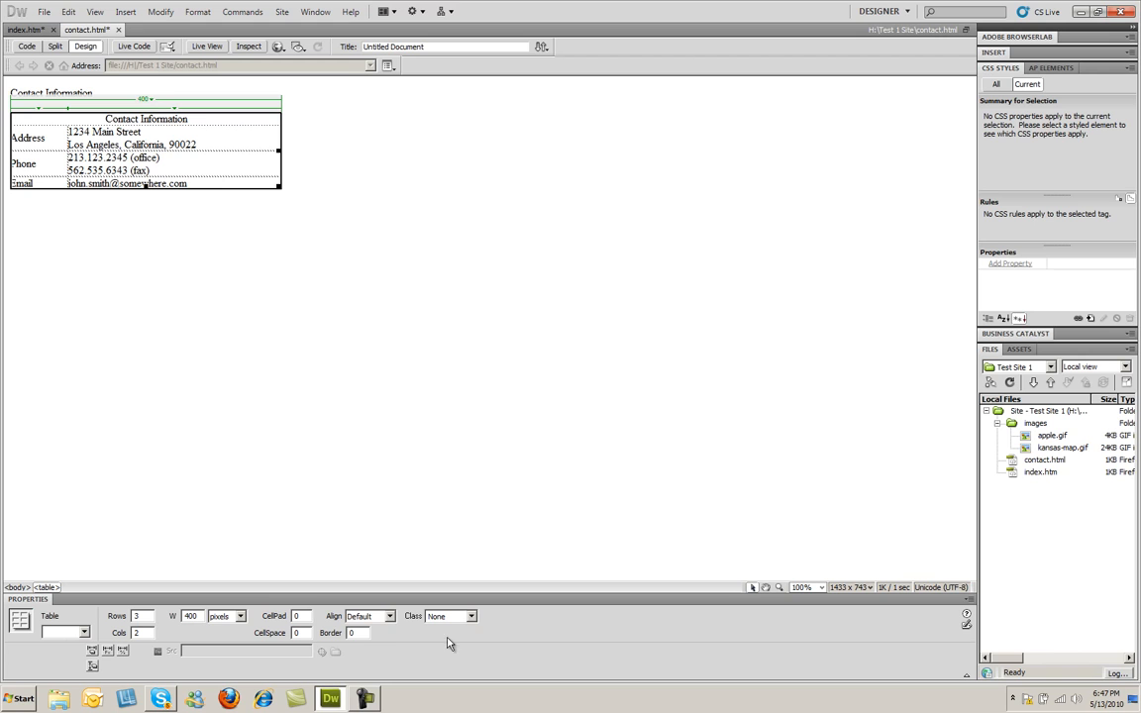
pyautogui.moveTo(235, 632)
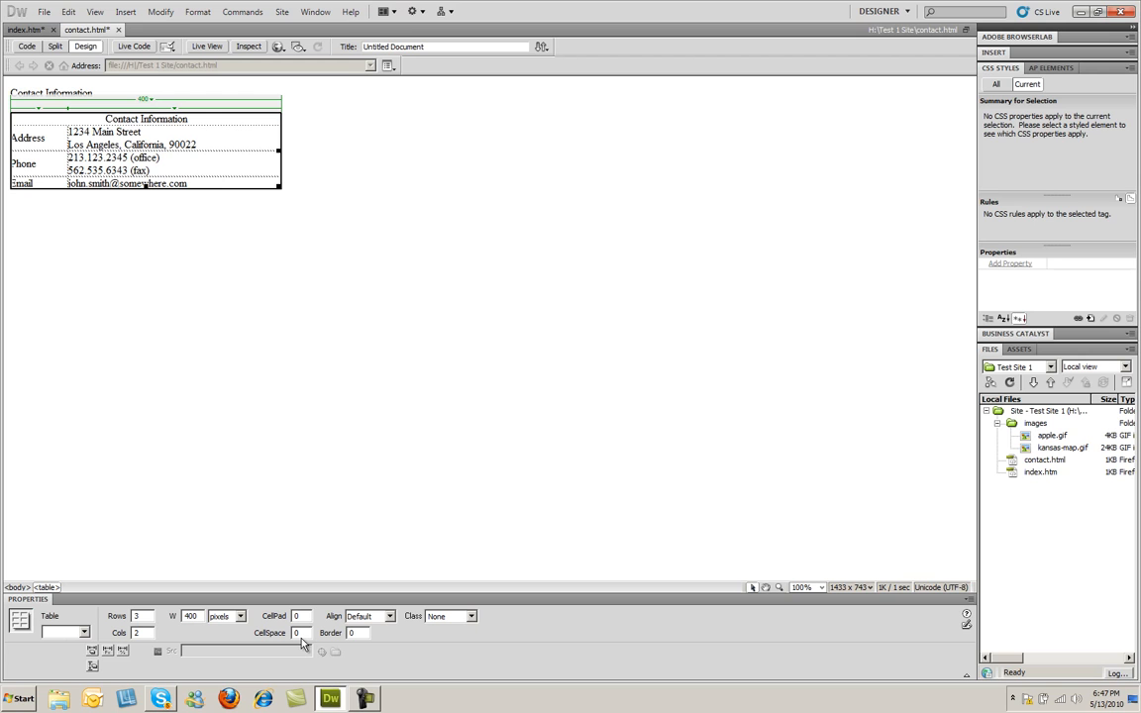
# - Set the table's CellSpace to 10 in the Property inspector
pyautogui.click(297, 633)
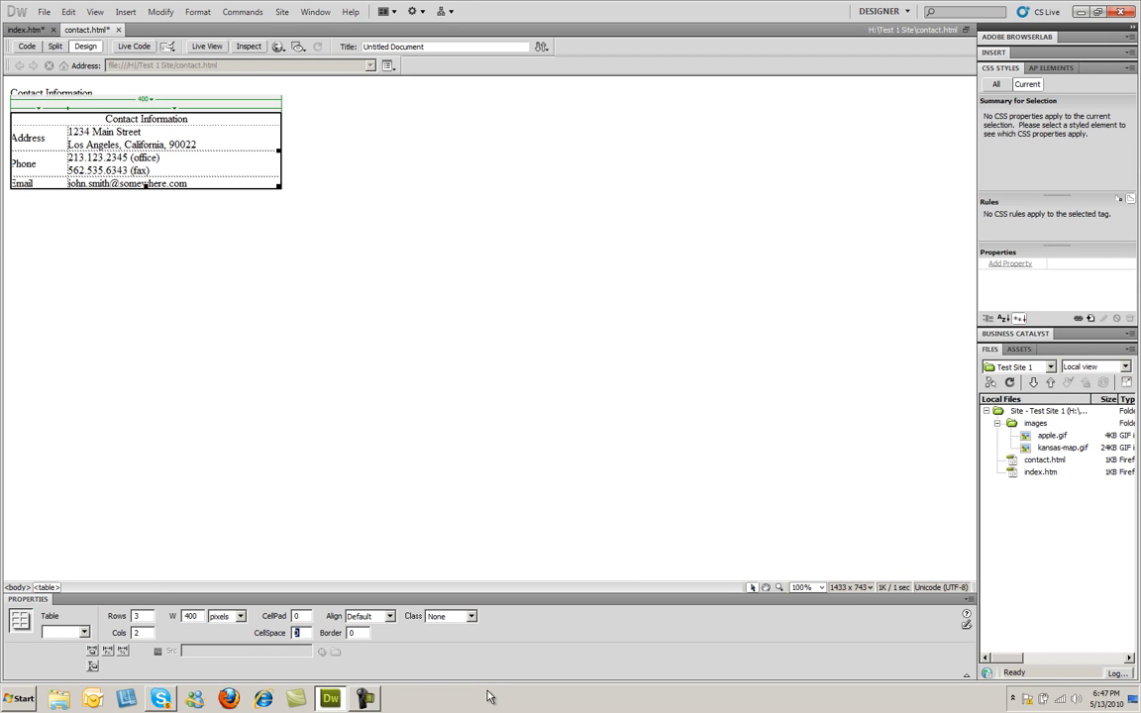
pyautogui.write('10')
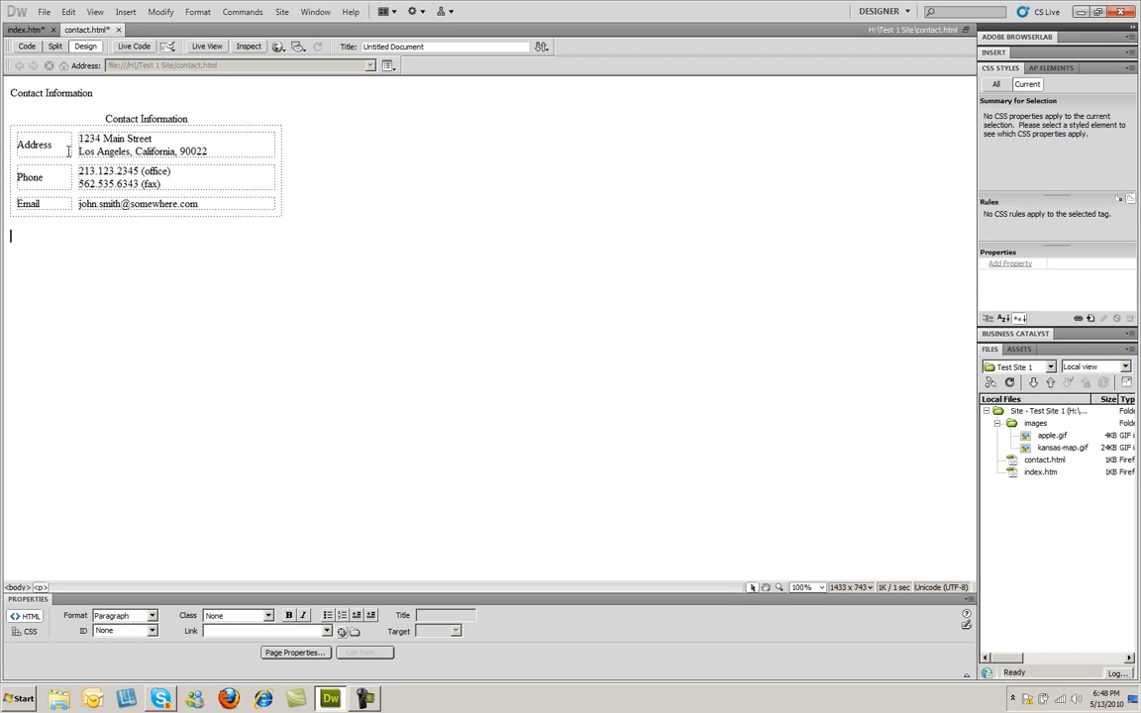
pyautogui.moveTo(319, 321)
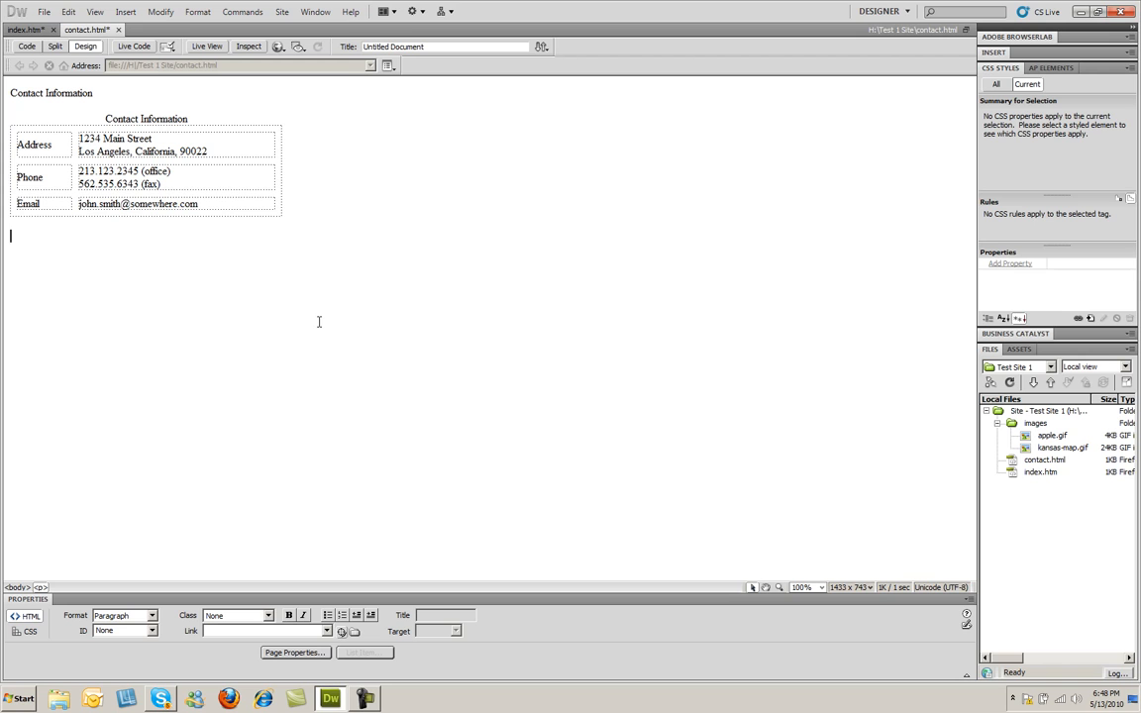